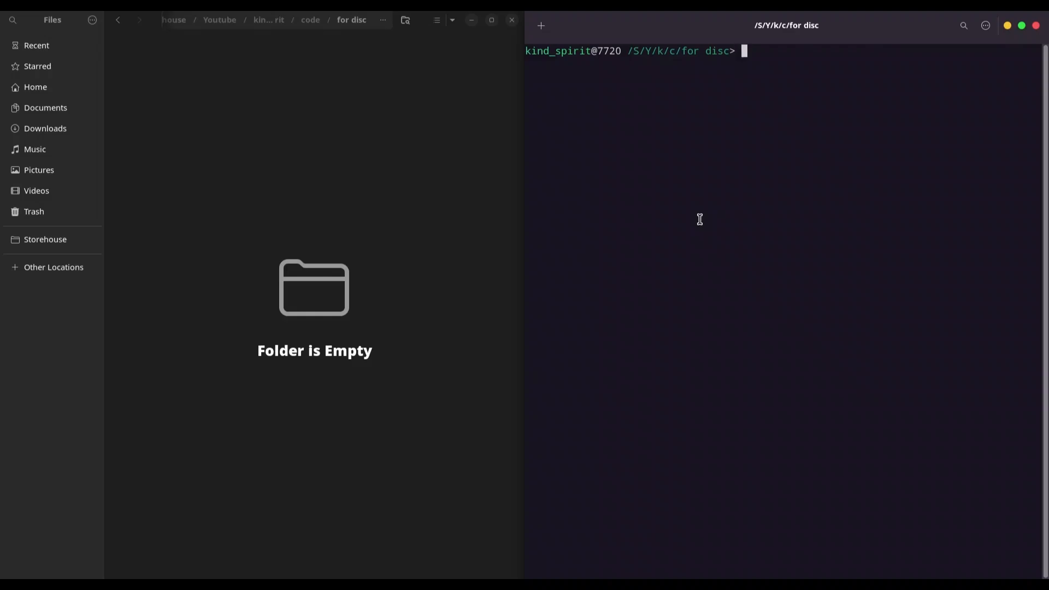
mouse_move(751, 141)
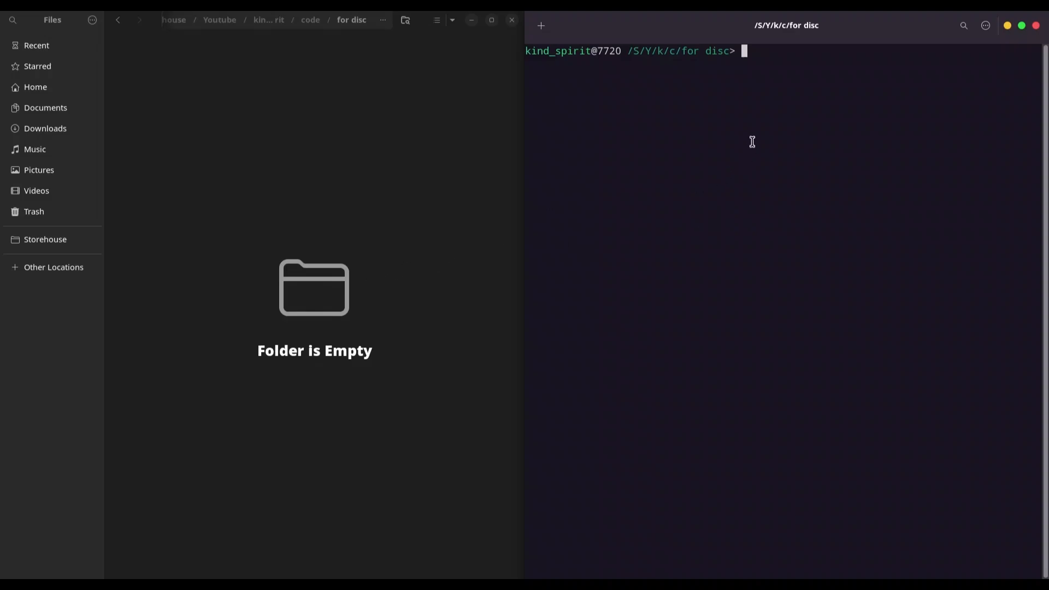
mouse_move(893, 43)
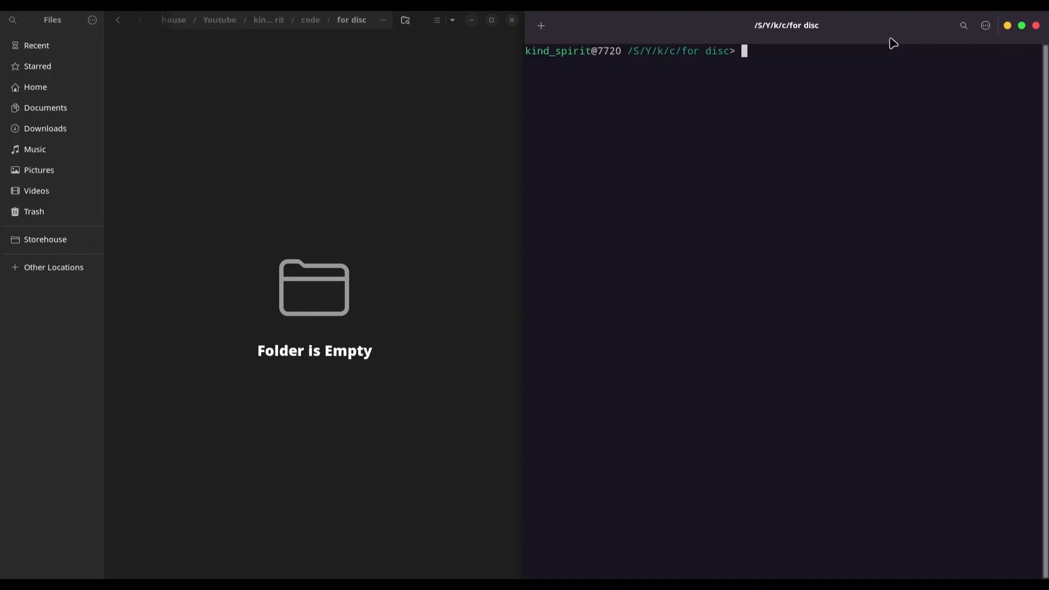
Create first.txt with 'simple textual content' and second.txt with 'Hey mate, how are you doing???'.
text(echo)
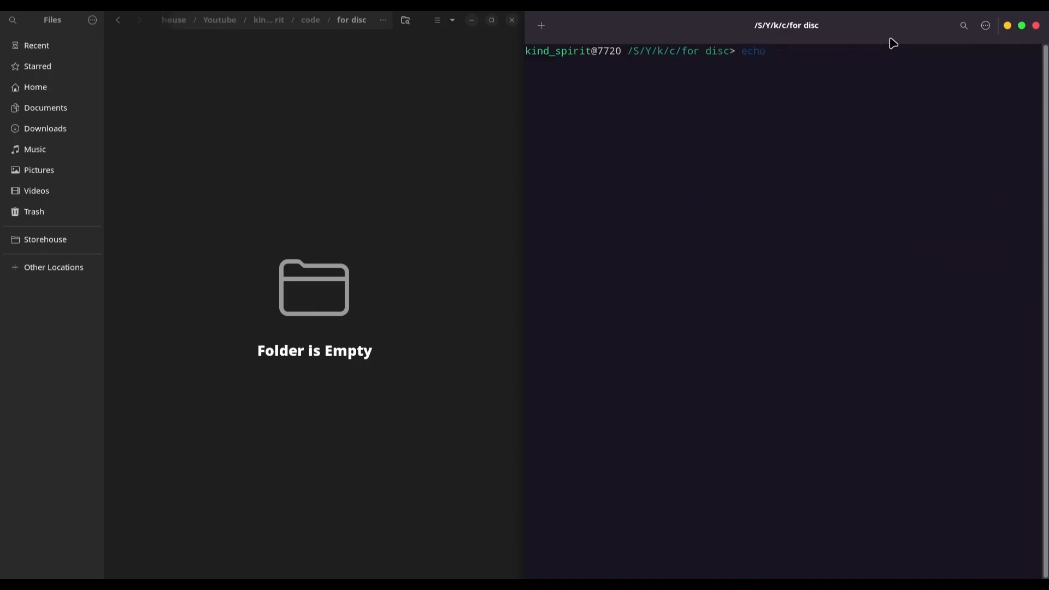
text("simple textual content" >>)
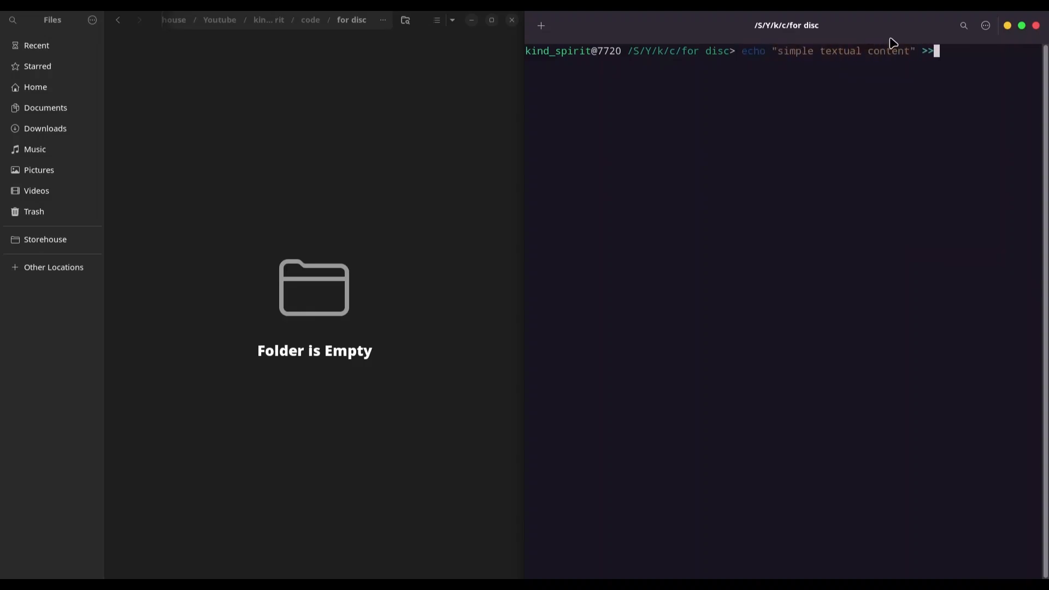
text(first.txt)
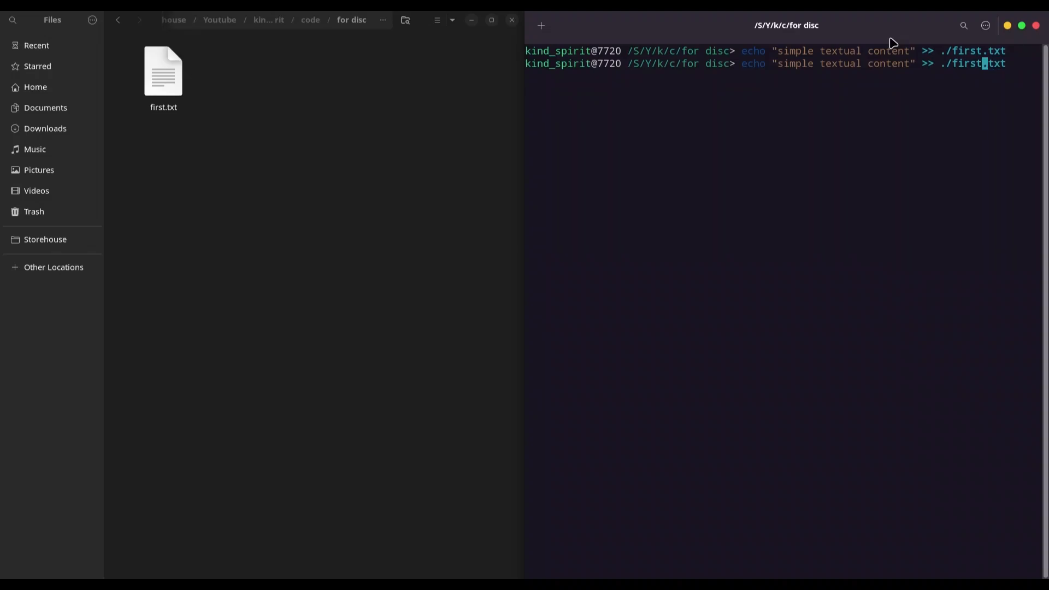
text(second.txt)
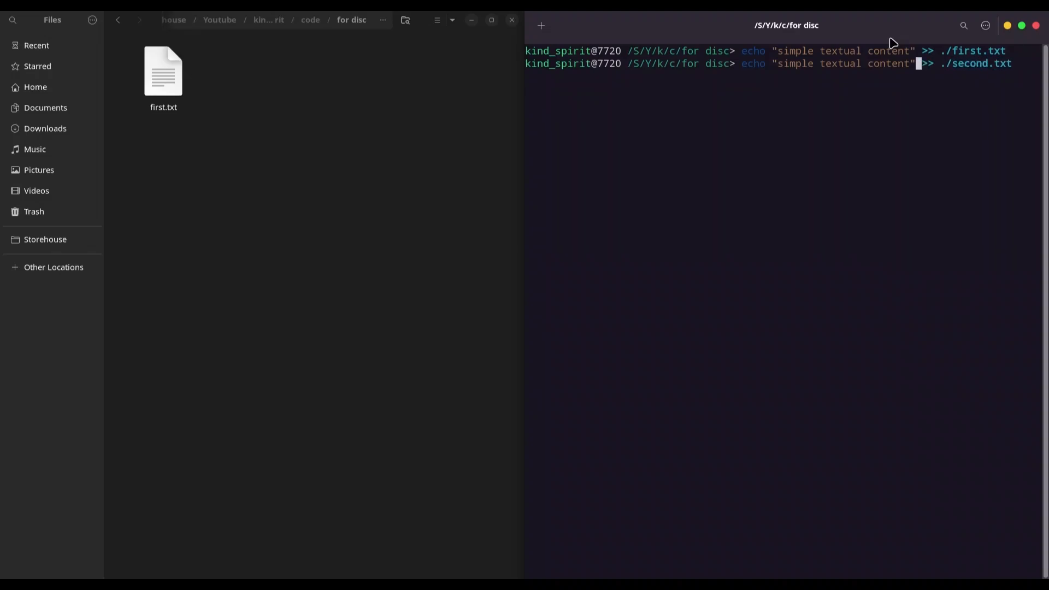
text(Hey mate, how are you doing???)
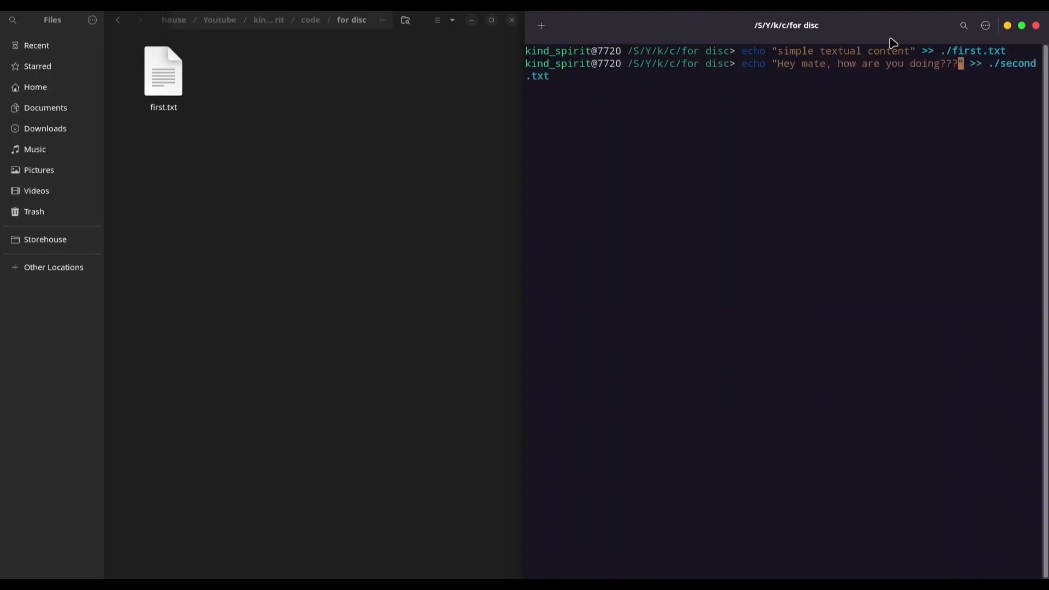
key(Return)
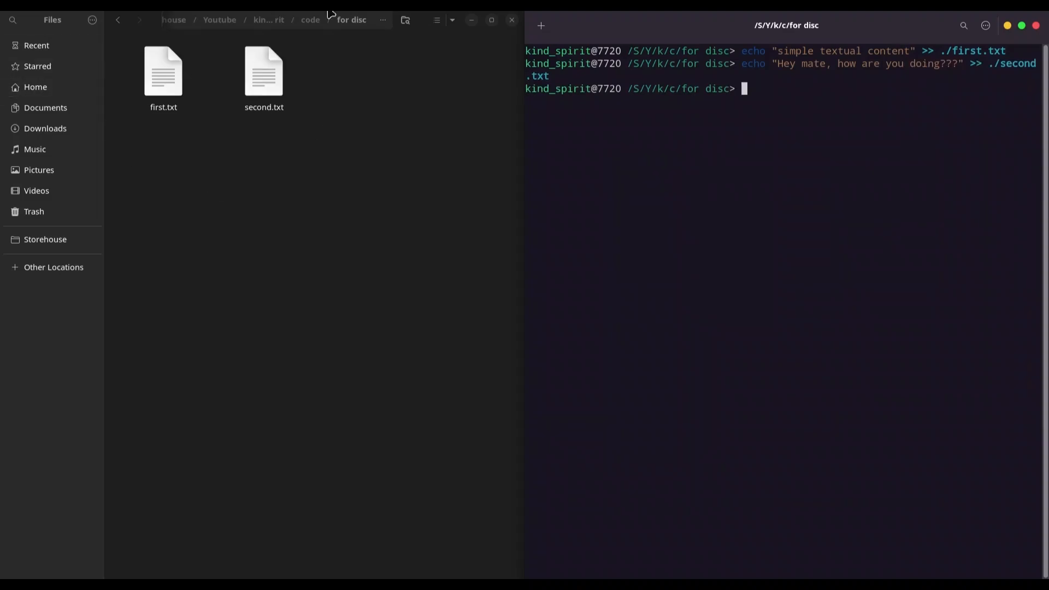
mouse_move(259, 168)
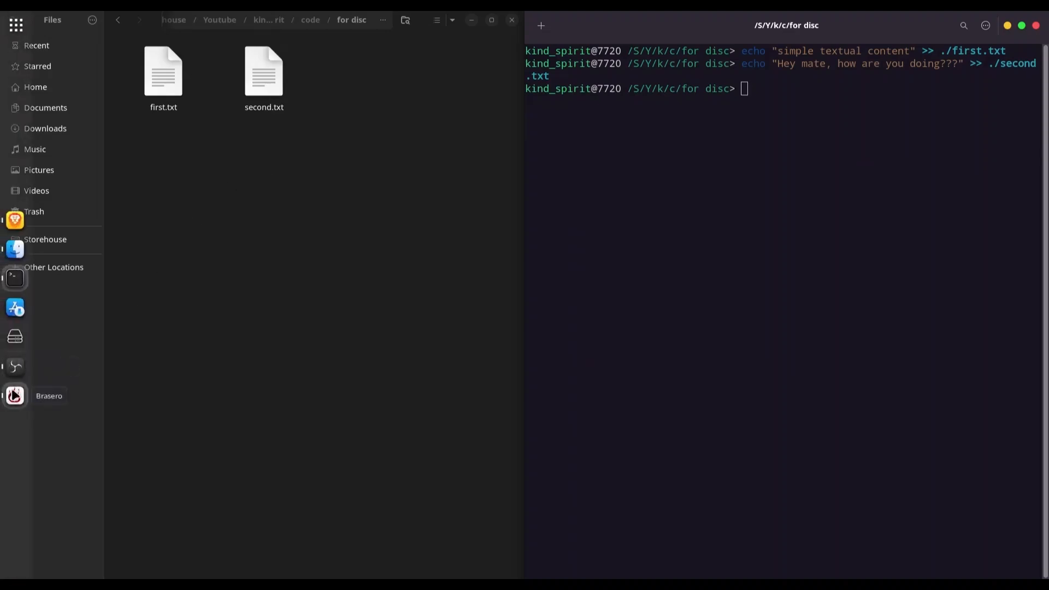
Launch Brasero, start a new data project, and label the disc MyDisc.
click(146, 116)
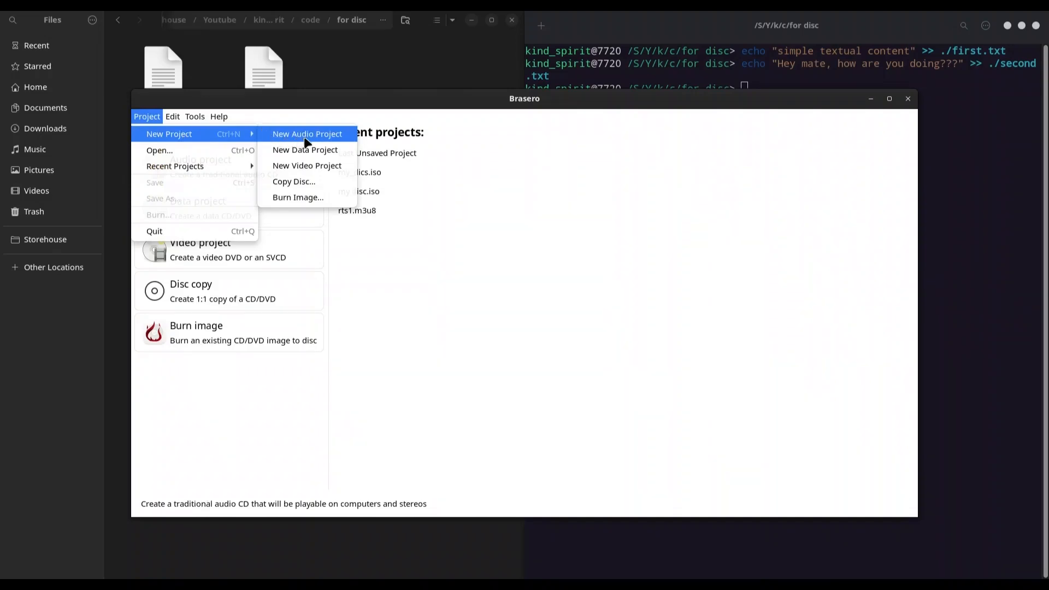
click(304, 149)
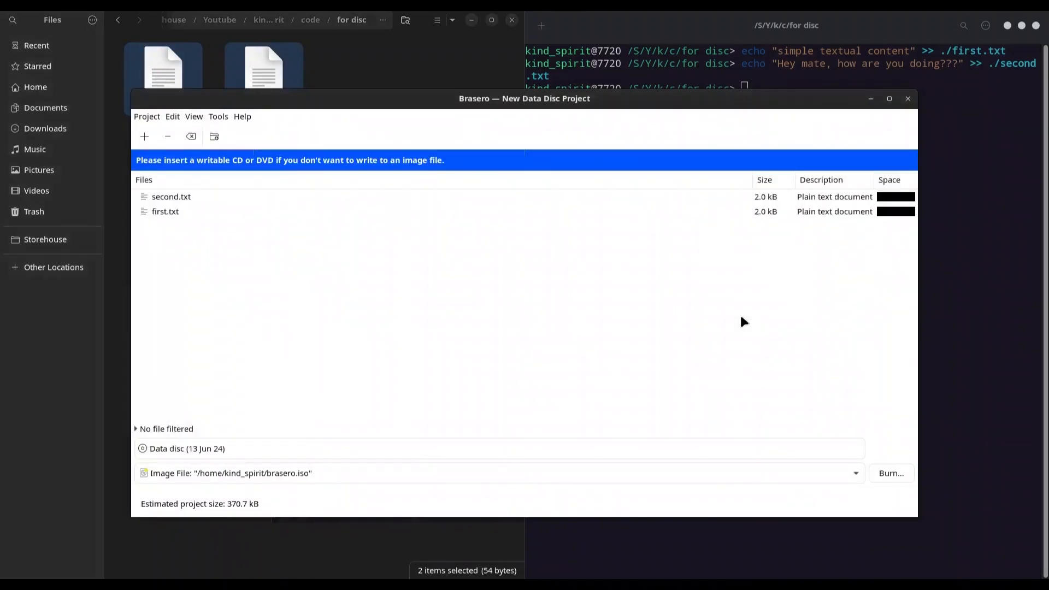
click(263, 447)
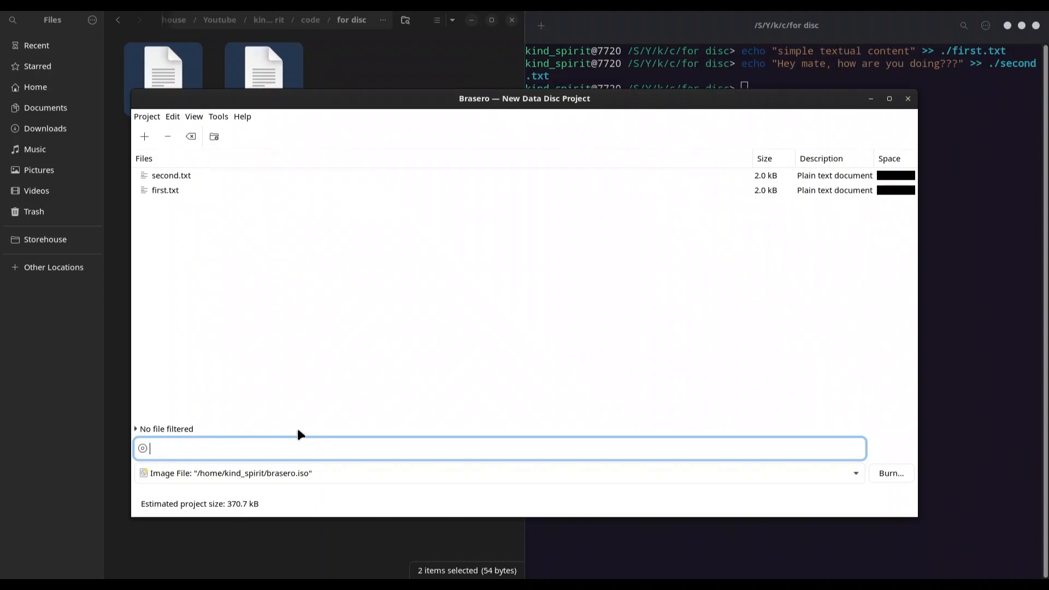
mouse_move(296, 441)
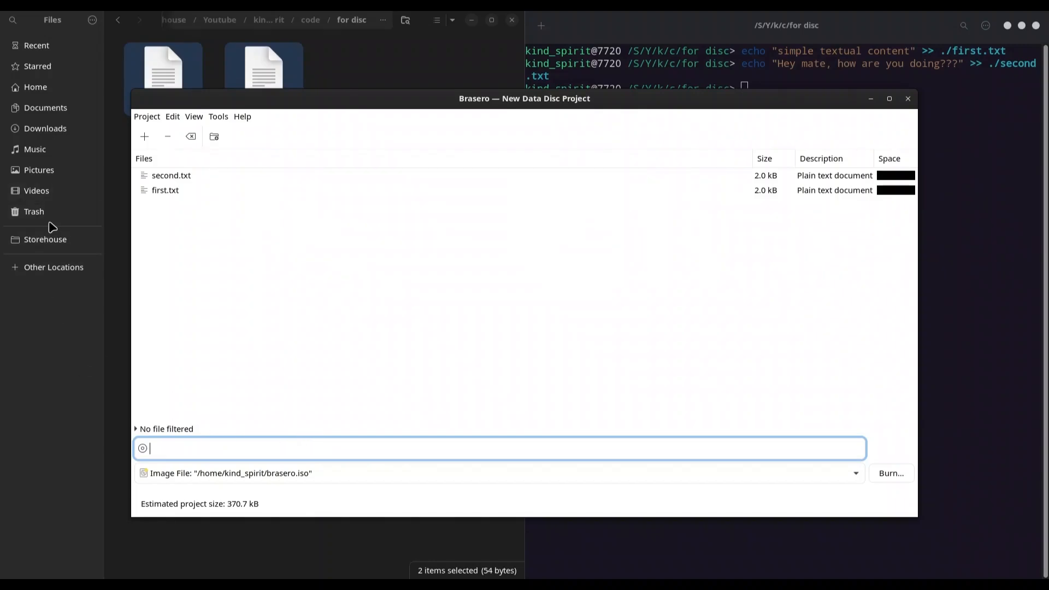
mouse_move(167, 448)
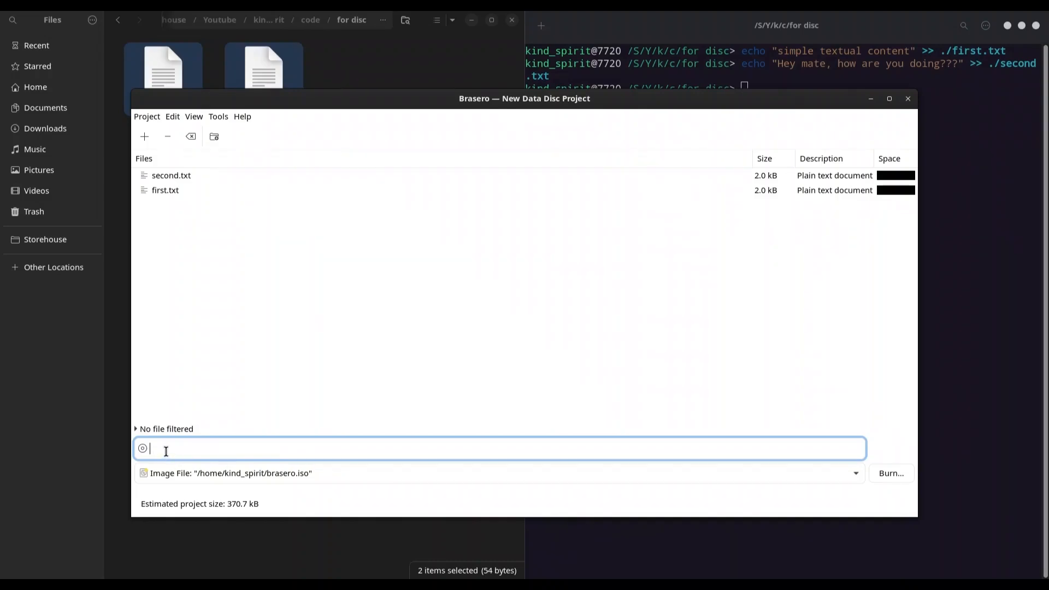
text(My)
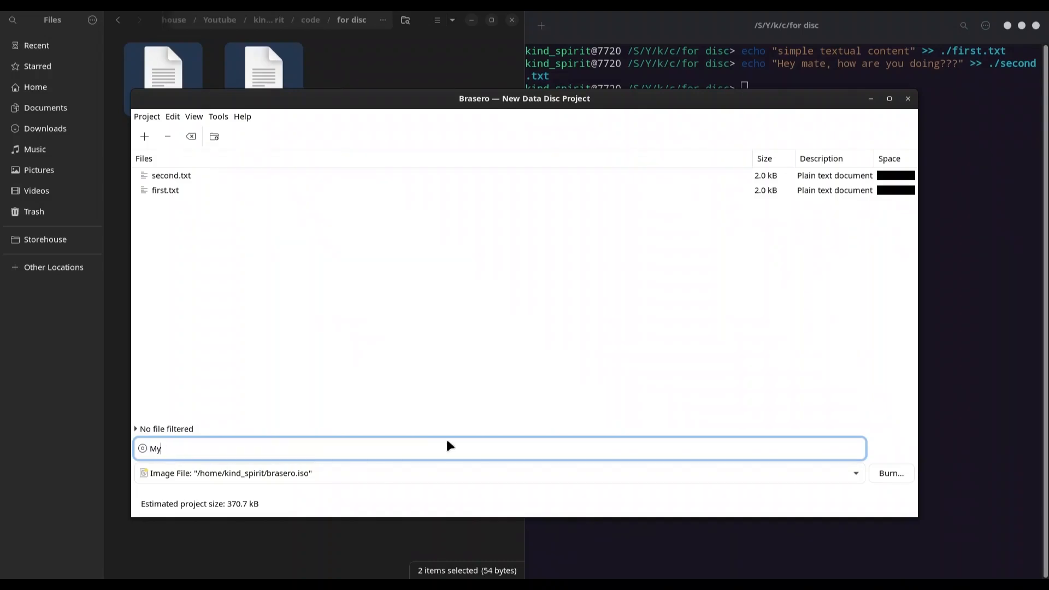
text(Disc)
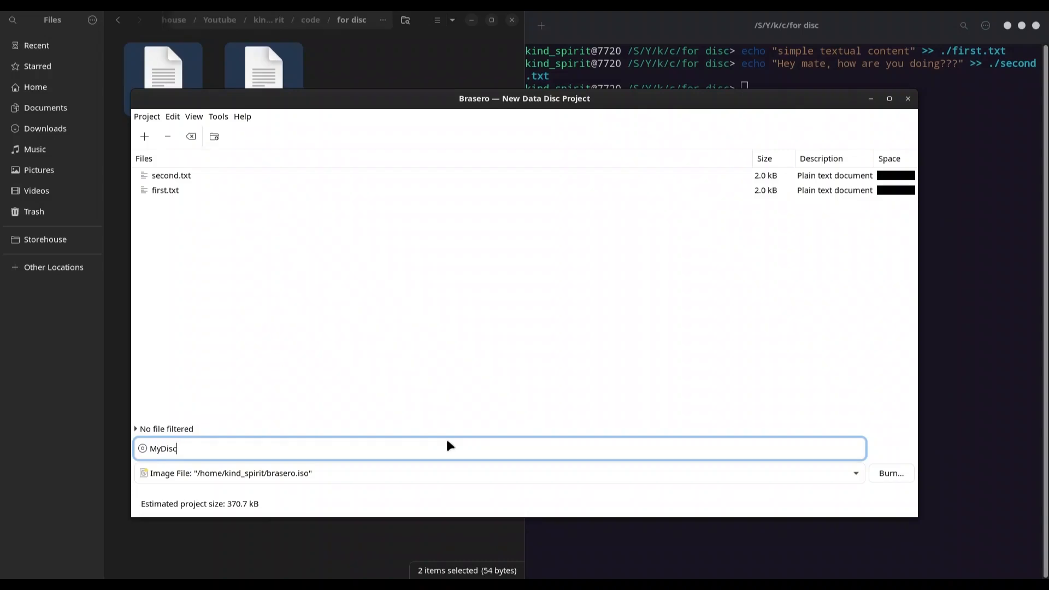
mouse_move(890, 473)
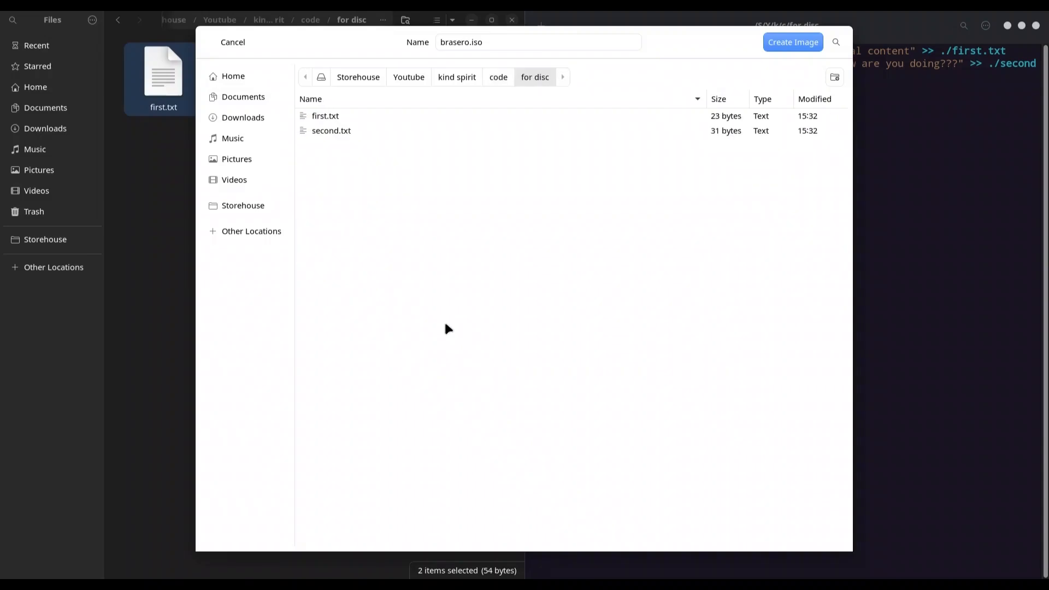
mouse_move(334, 127)
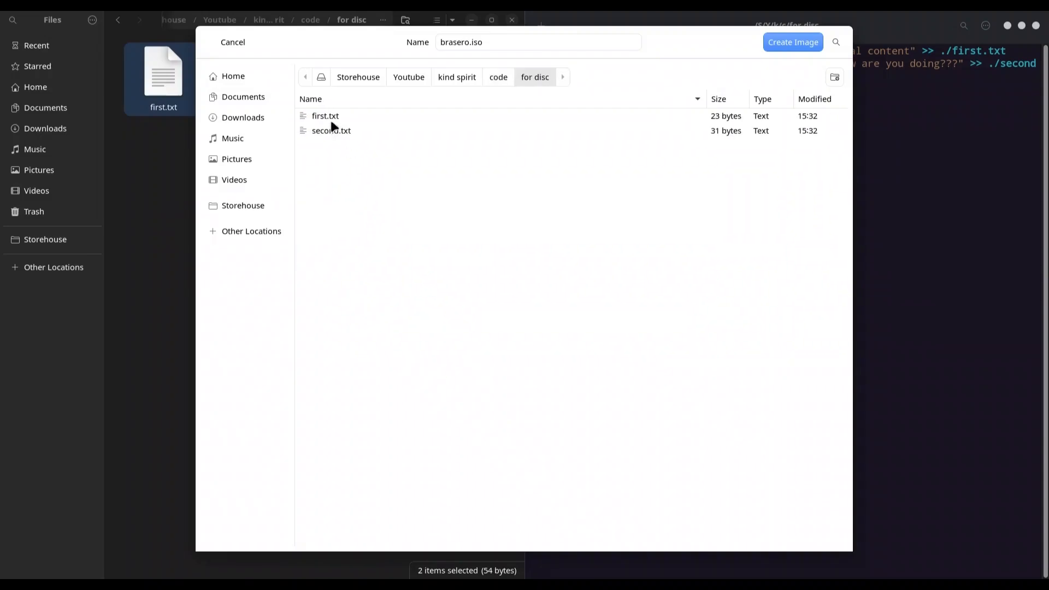
Rename the image to my_disc.iso, create it, and close the success notice.
click(537, 42)
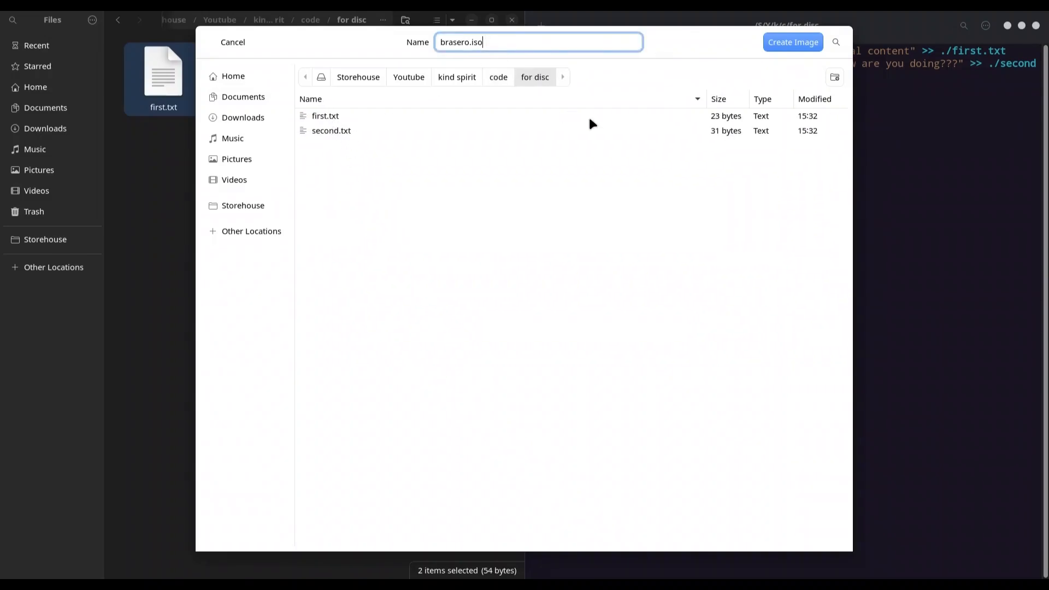
key(BackSpace)
text(my_disc)
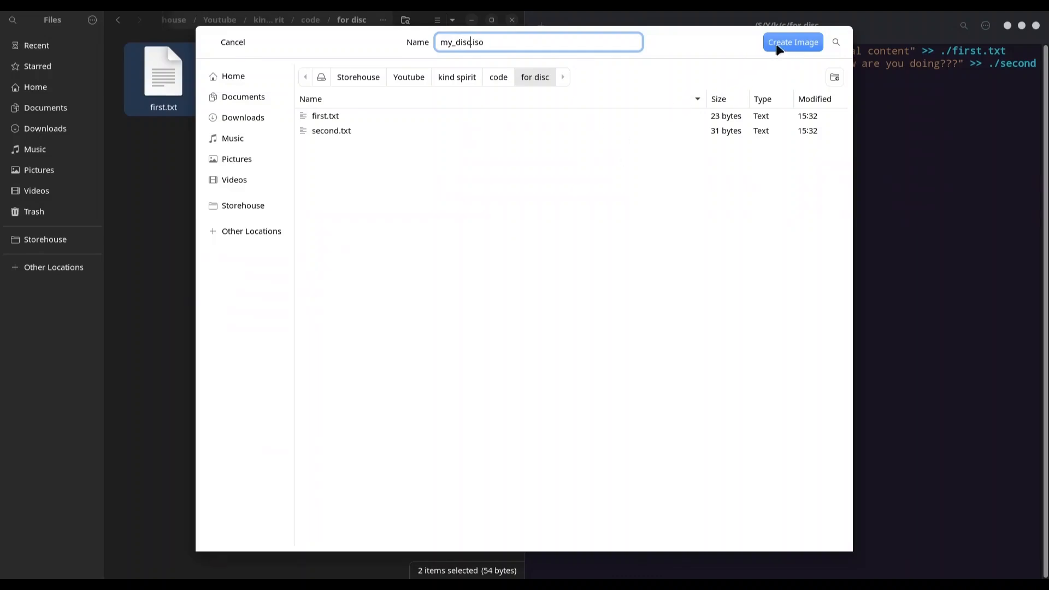
click(792, 42)
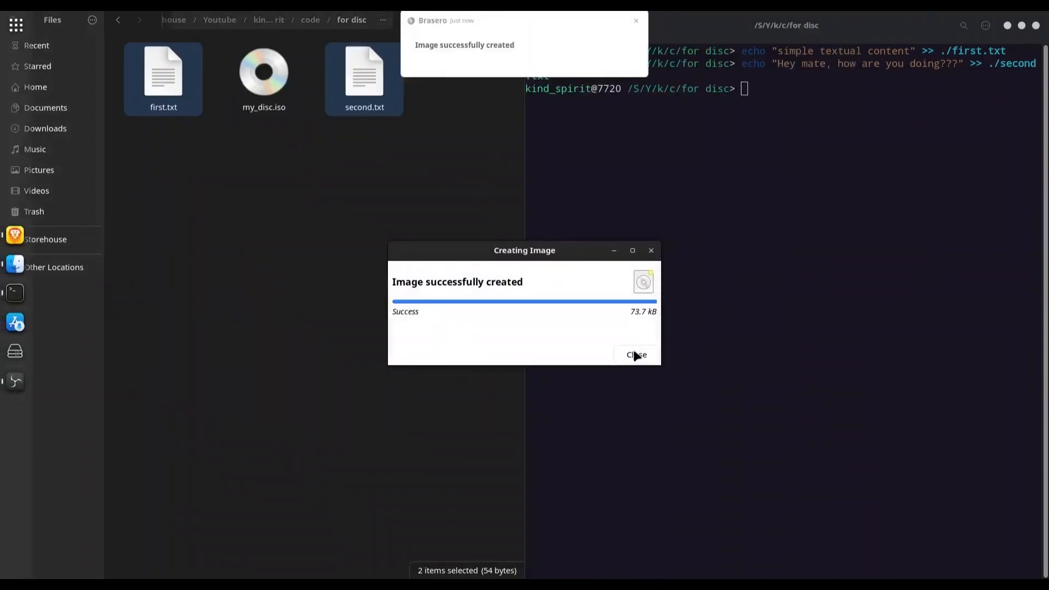
click(635, 354)
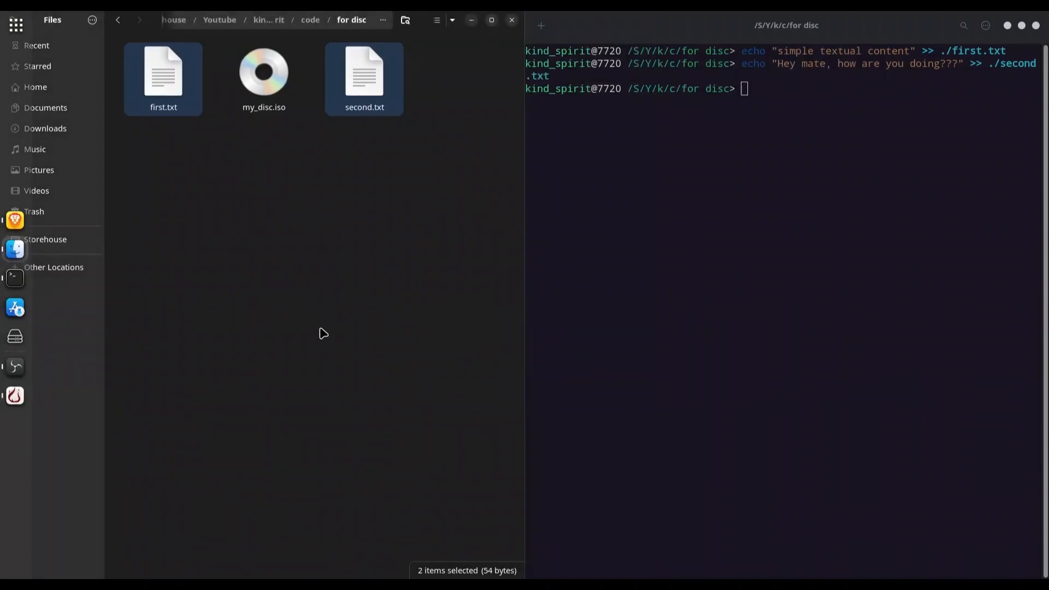
mouse_move(263, 77)
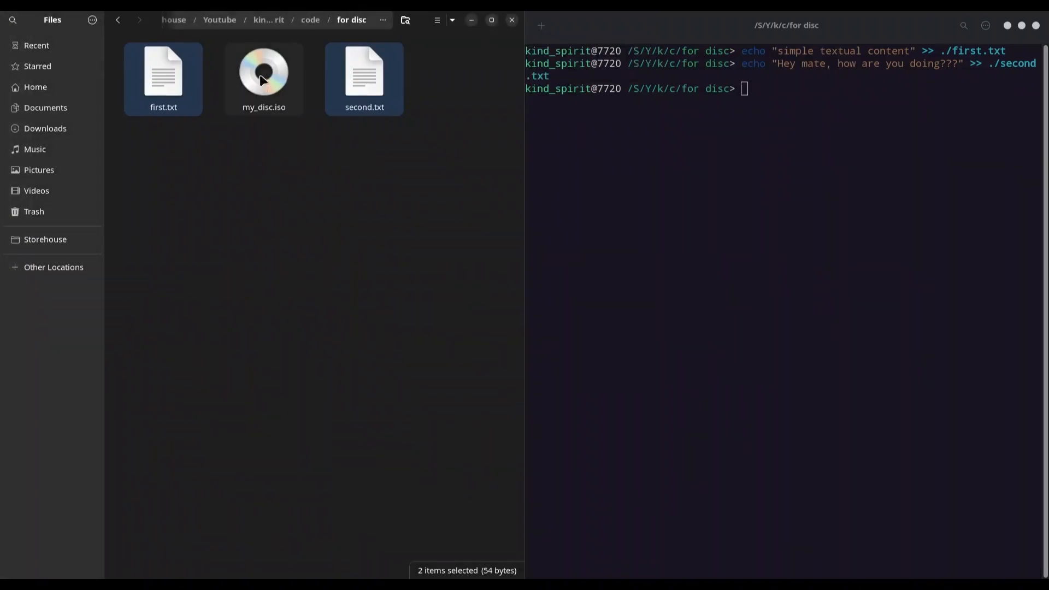
mouse_move(280, 89)
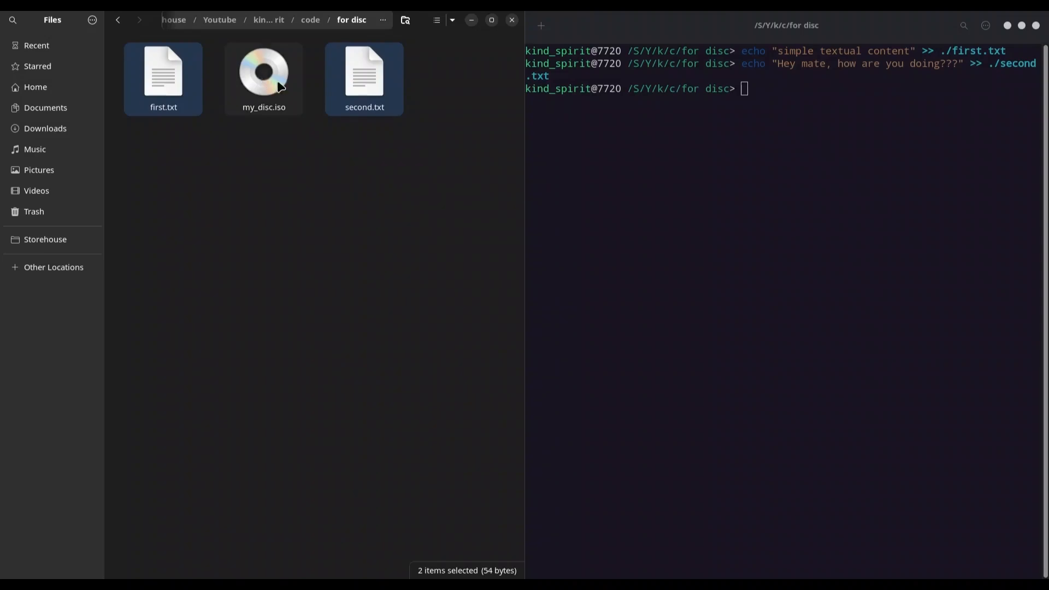
Mount my_disc.iso and open the MyDisc volume.
click(264, 74)
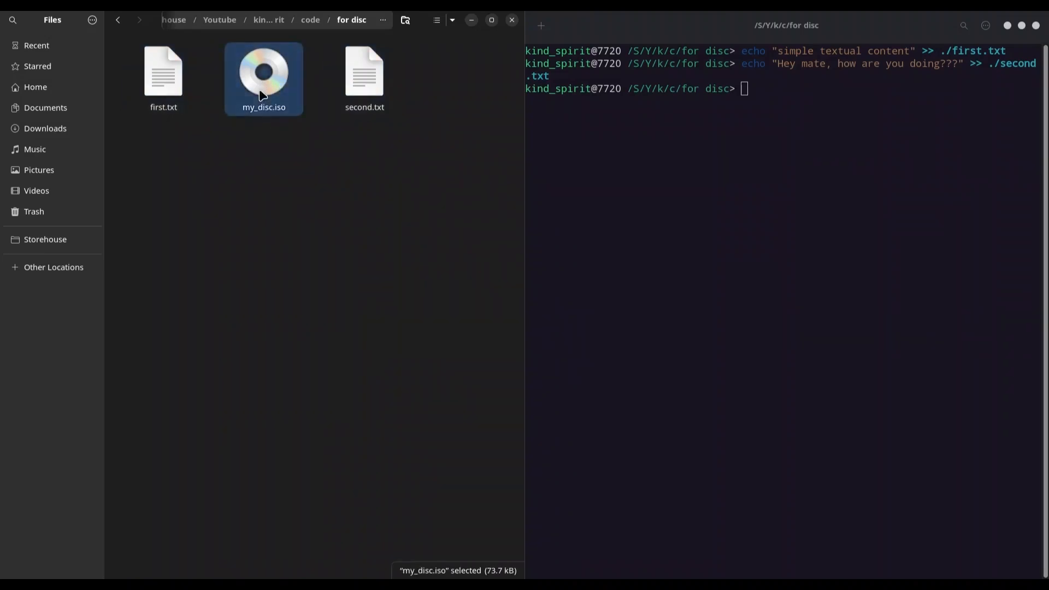
double_click(263, 74)
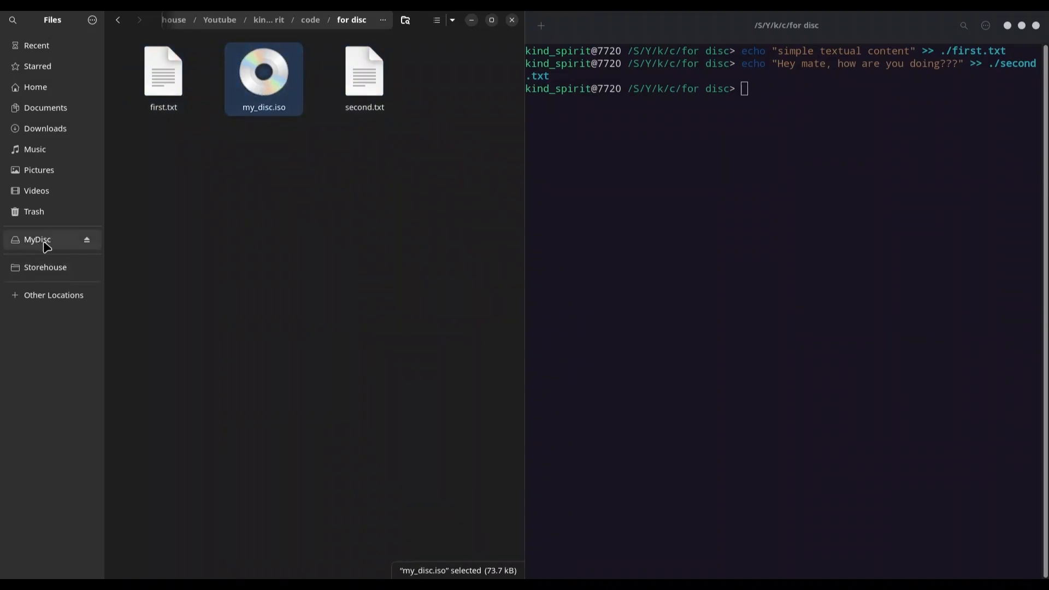
click(37, 239)
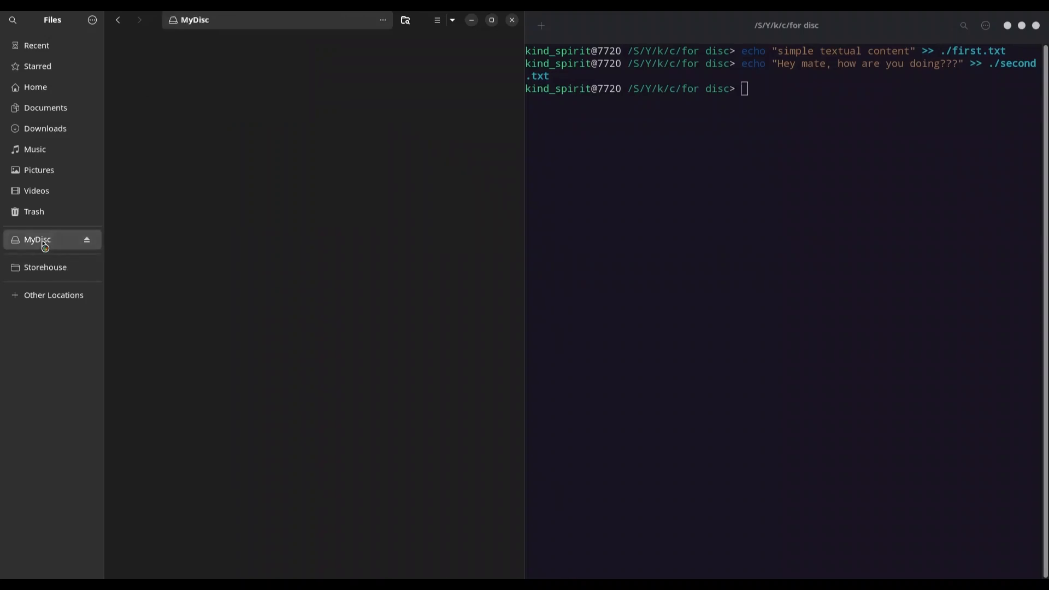
click(38, 239)
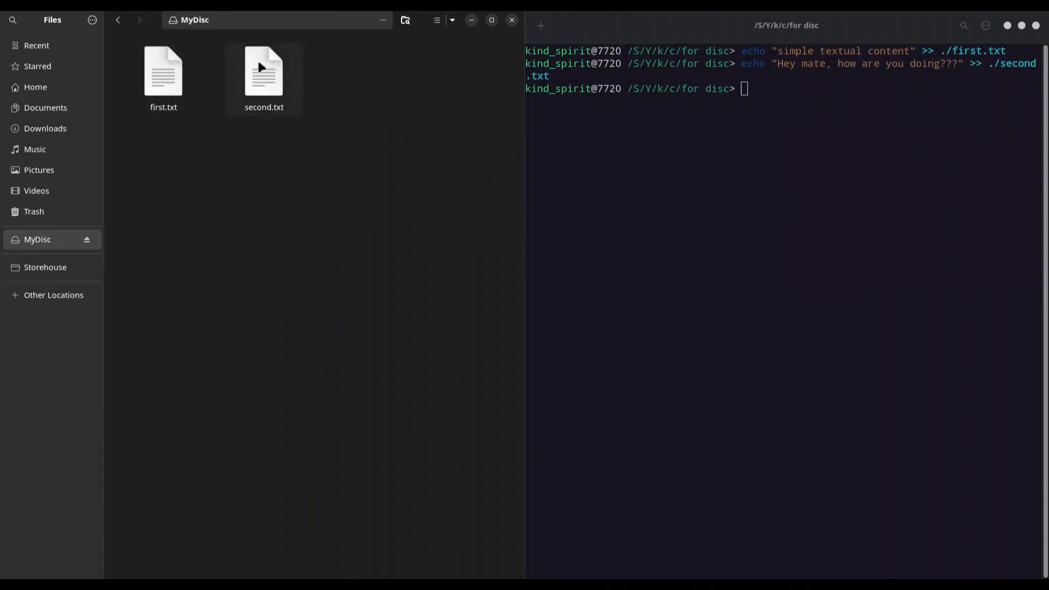
double_click(163, 72)
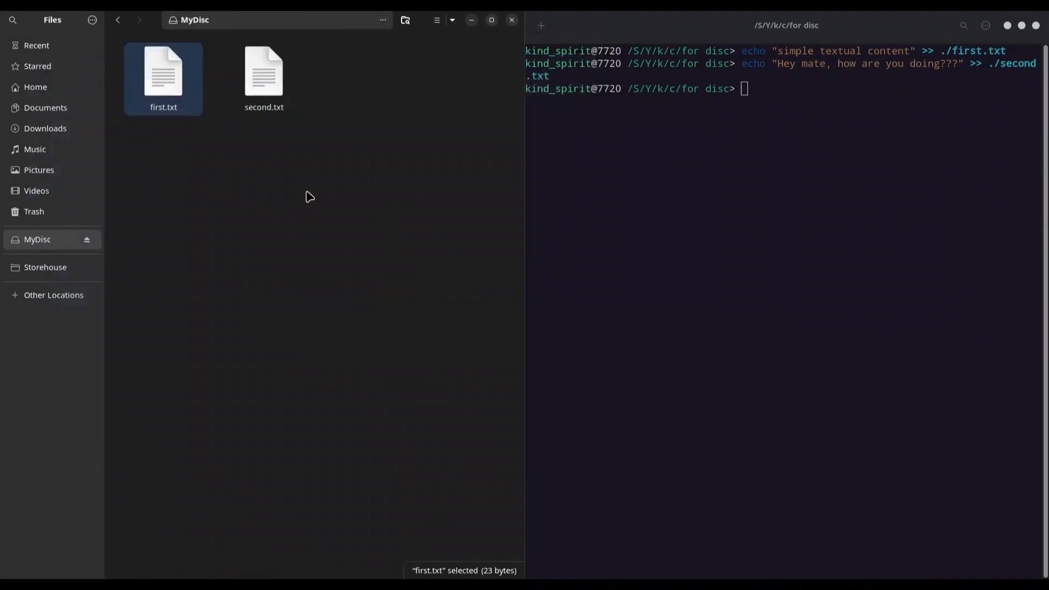
View second.txt on the disc to confirm its text, then close it.
click(263, 77)
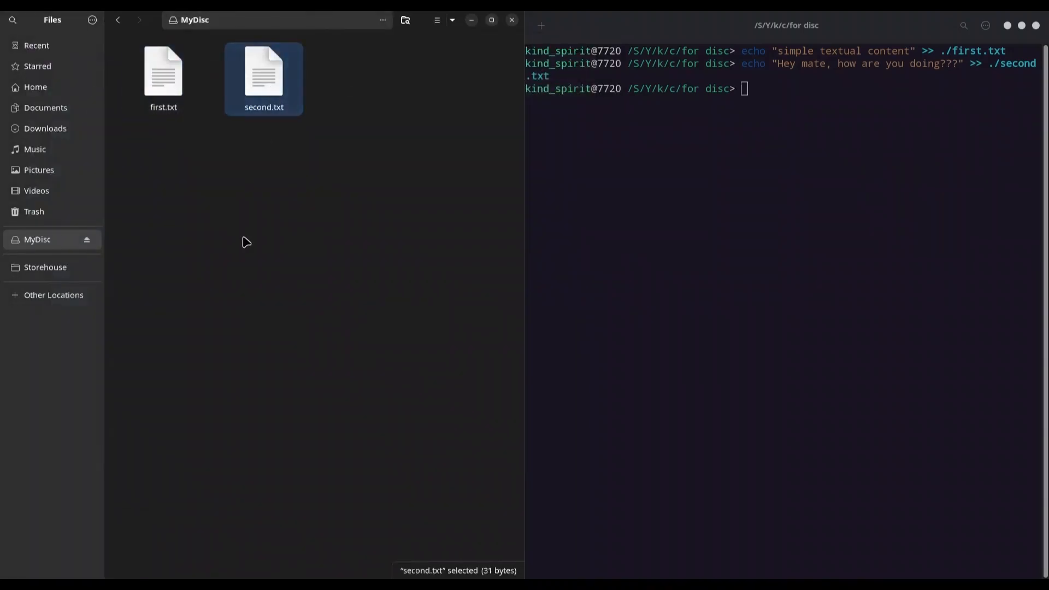
double_click(264, 74)
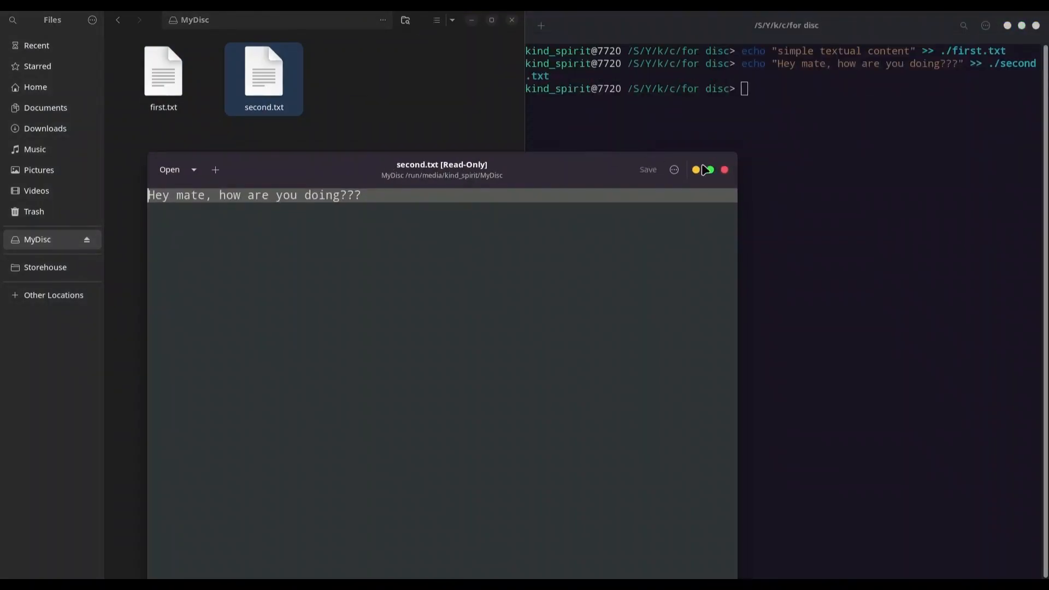
click(724, 169)
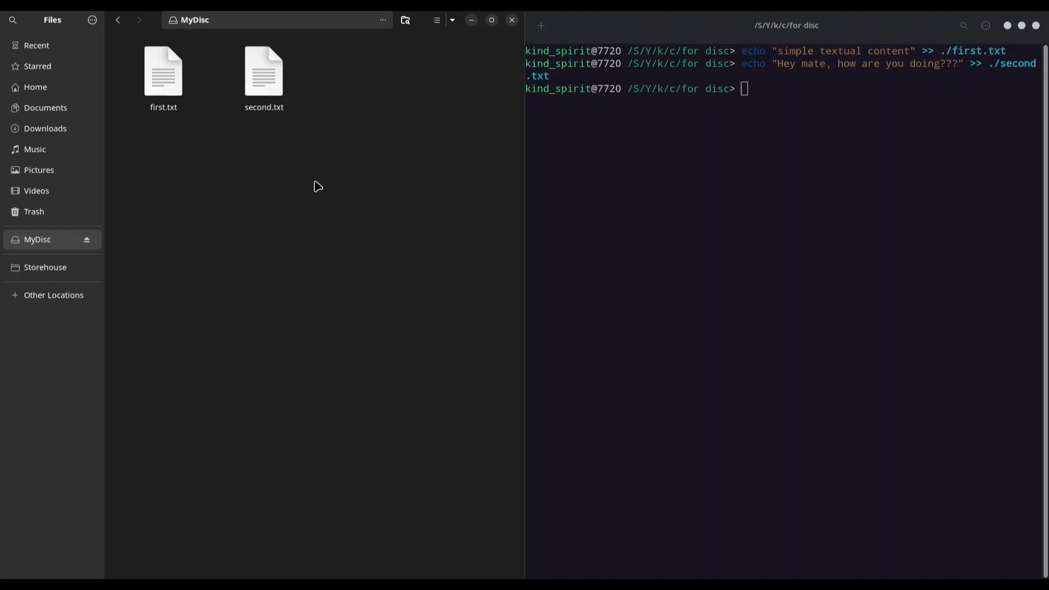
mouse_move(334, 179)
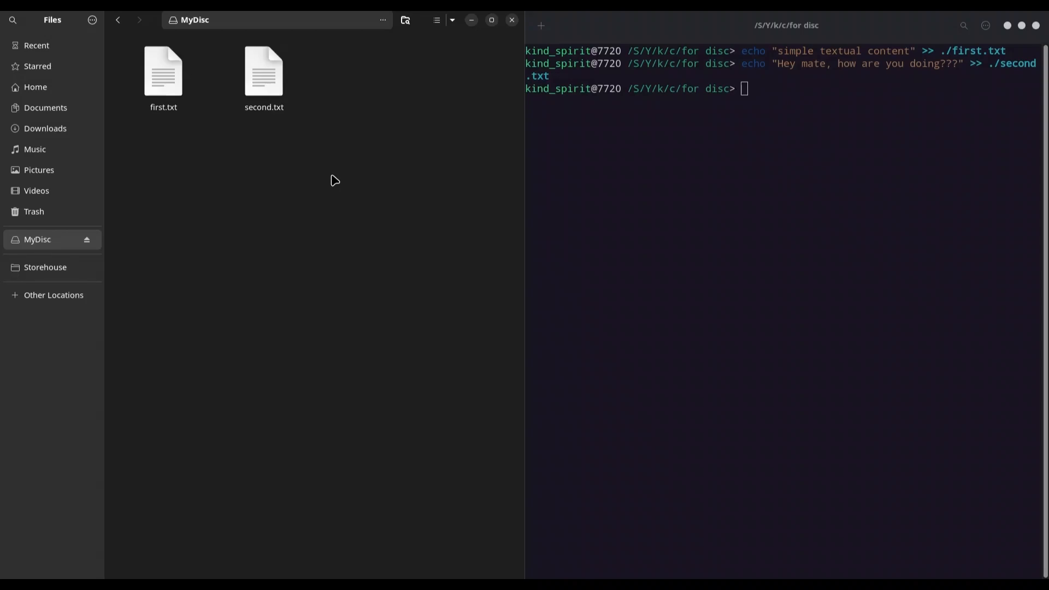
mouse_move(66, 28)
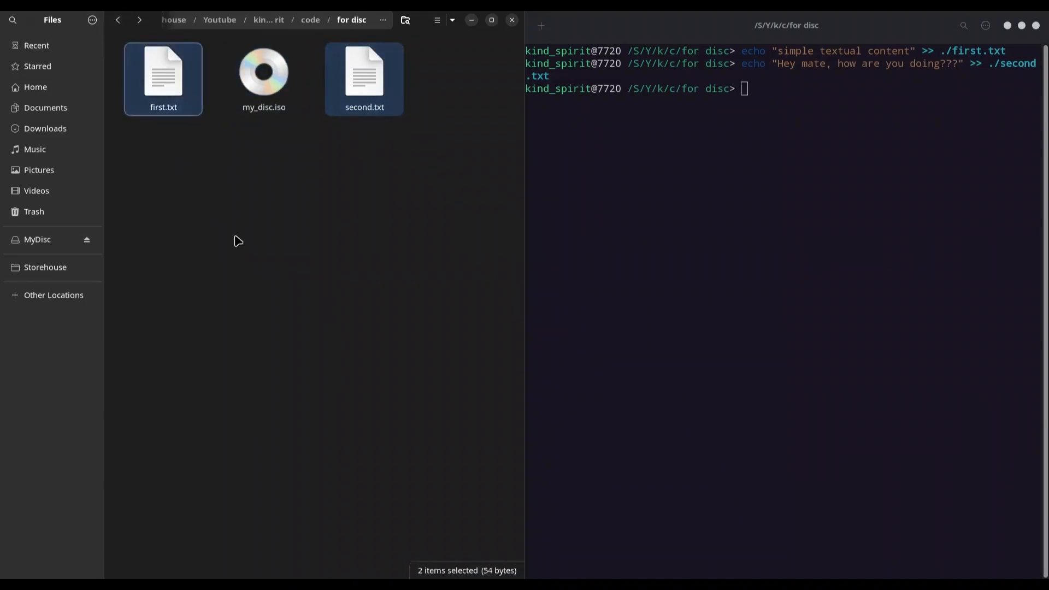
Trash first.txt and second.txt and eject the MyDisc volume.
key(Delete)
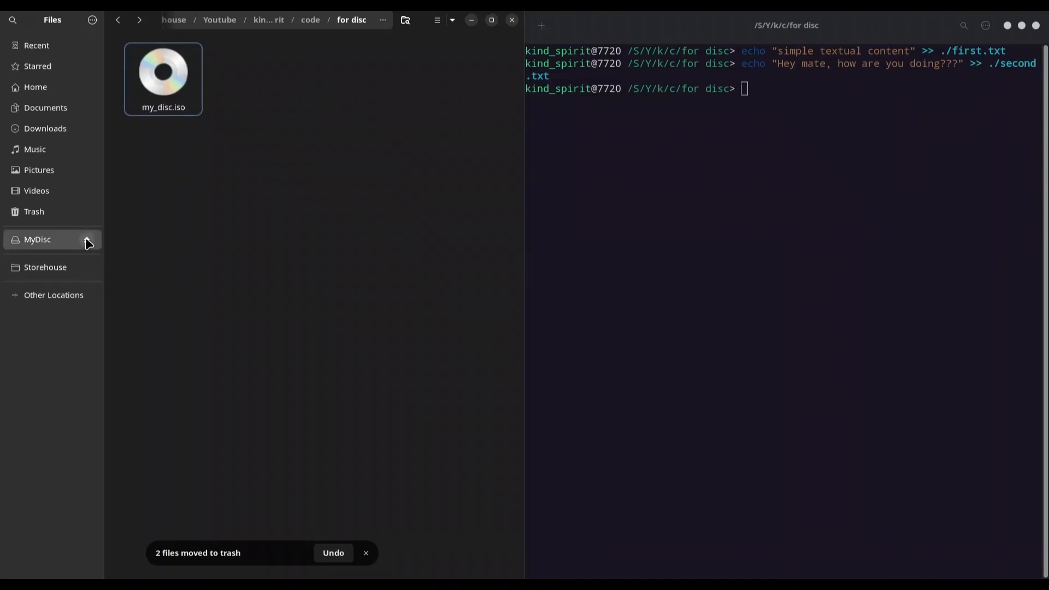
click(87, 242)
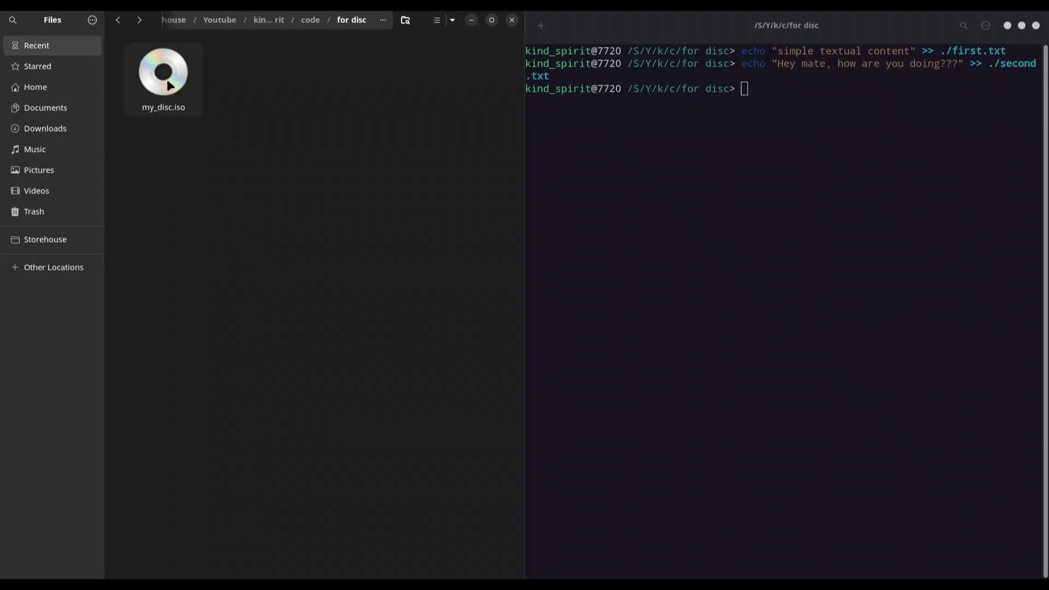
Extract my_disc.iso here, replacing all existing files.
right_click(163, 72)
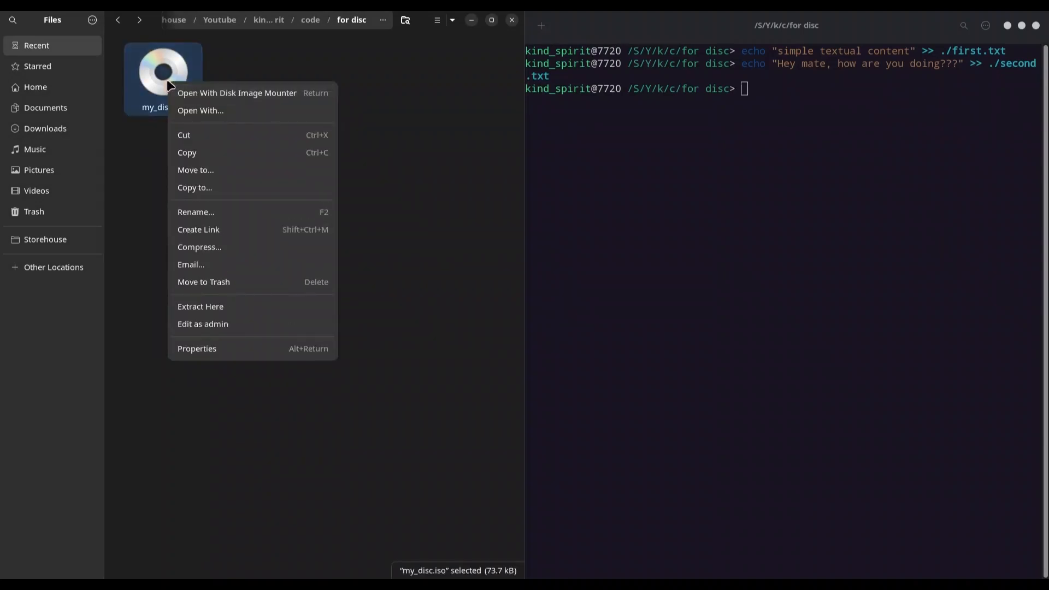
mouse_move(223, 311)
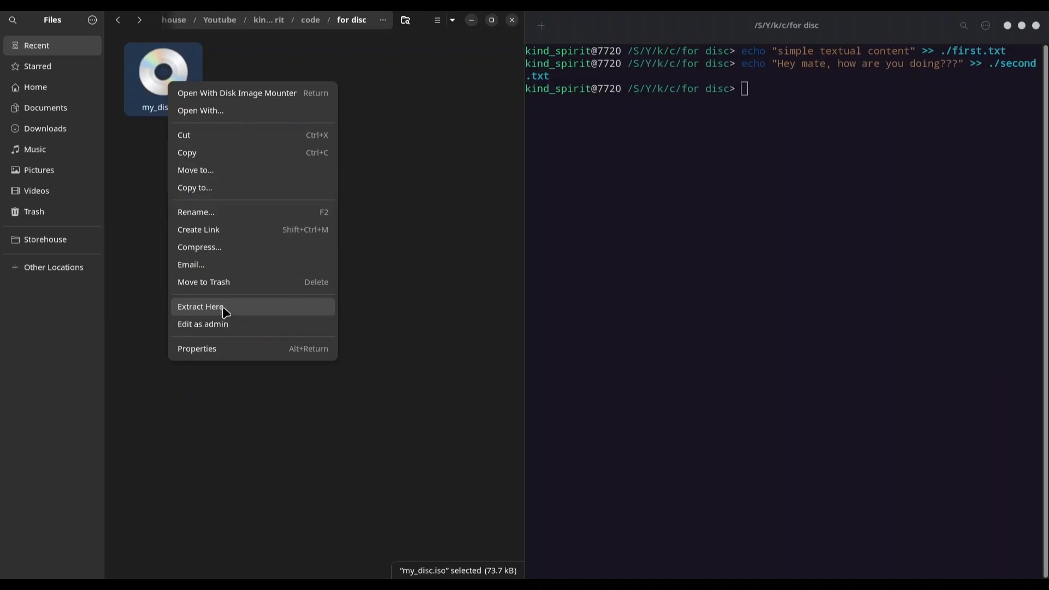
click(200, 307)
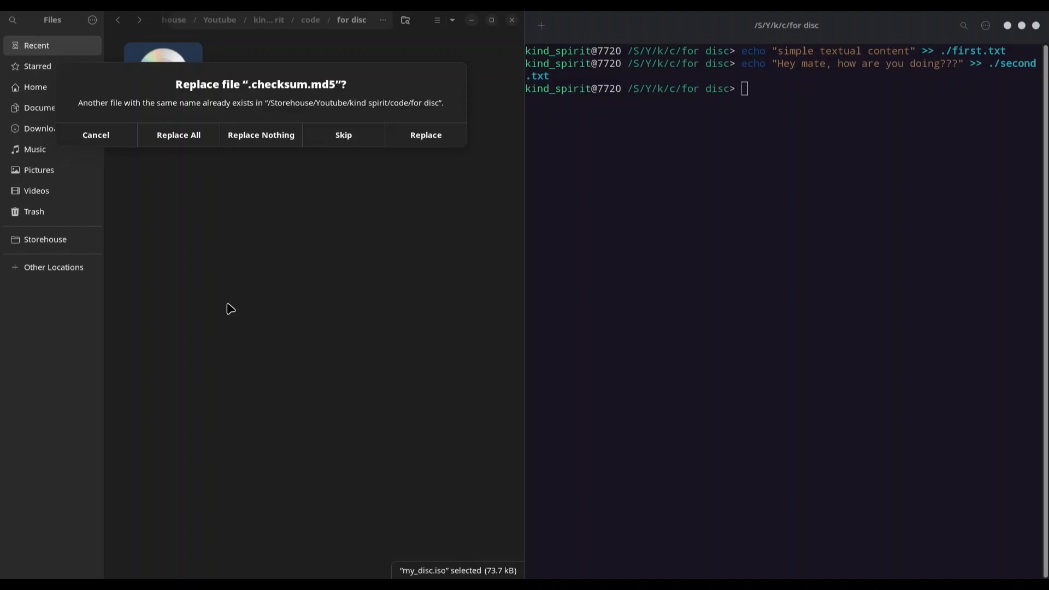
mouse_move(214, 304)
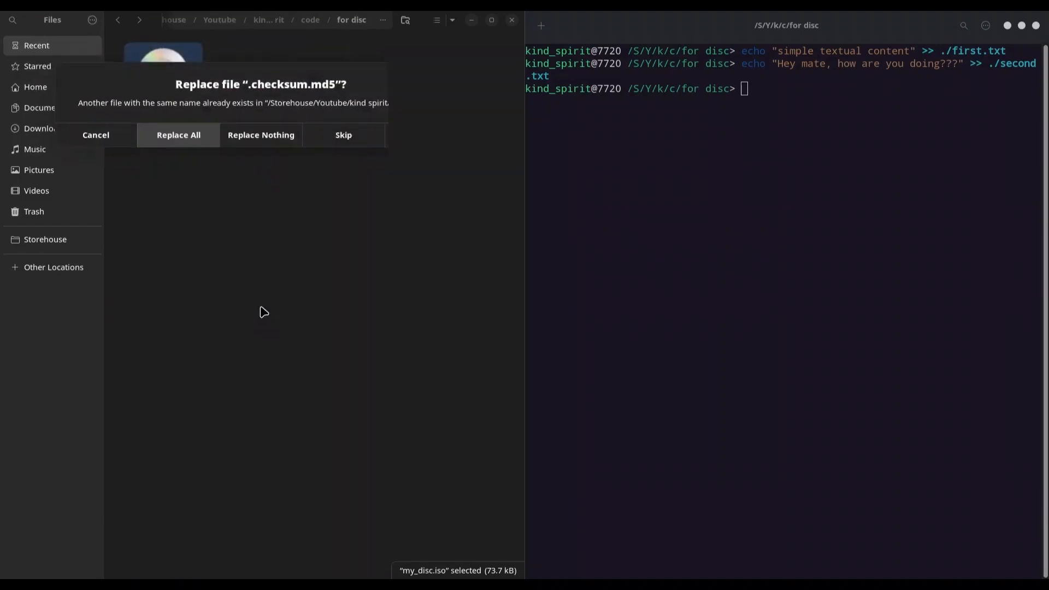
click(178, 134)
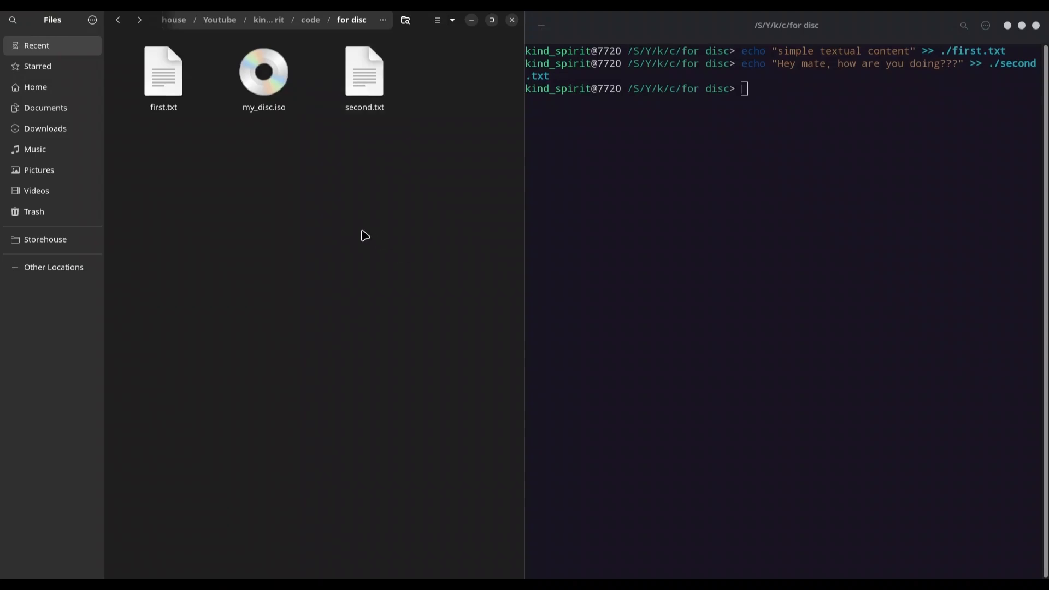
click(364, 77)
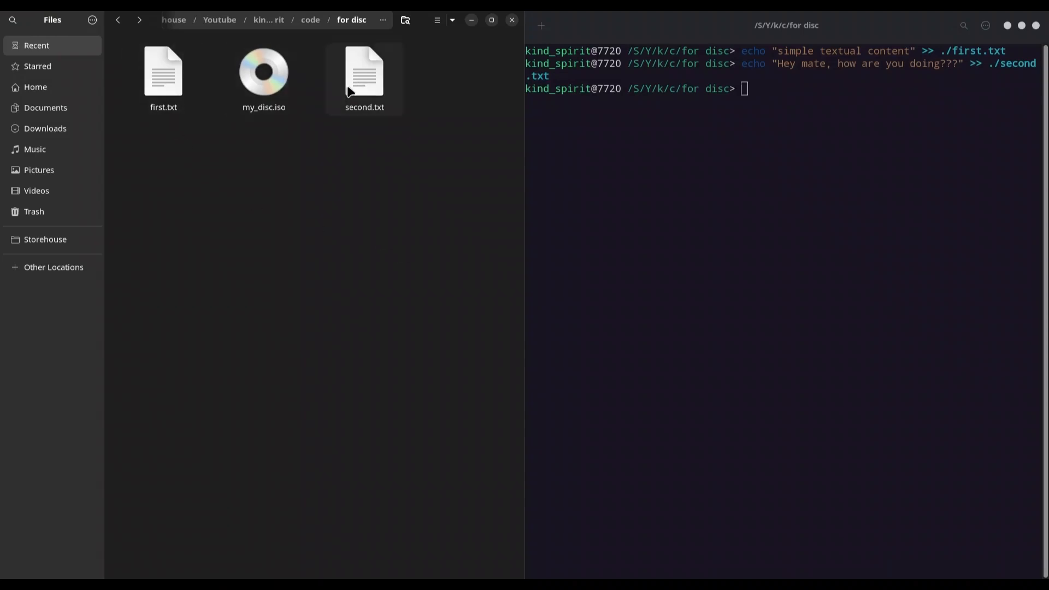
mouse_move(370, 84)
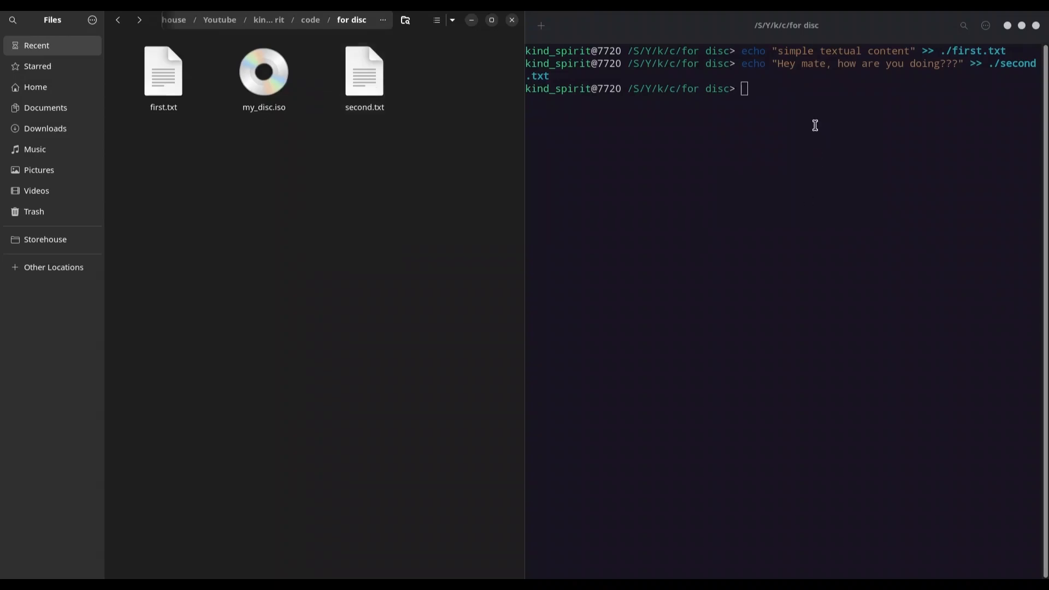
Run 'sudo chmod 707 *.txt' on the text files.
text(su)
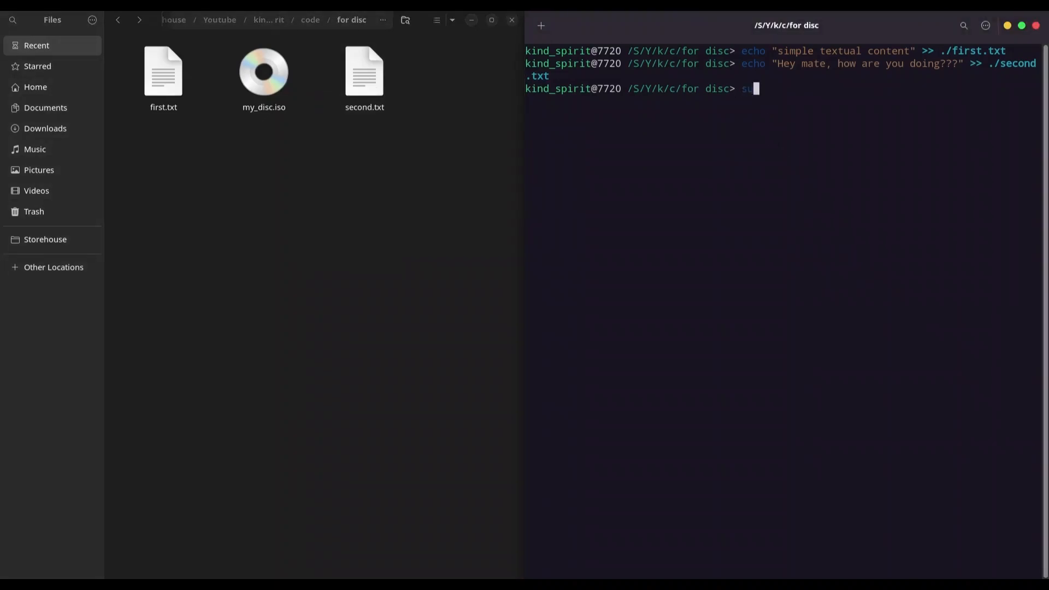
text(sudo chmod)
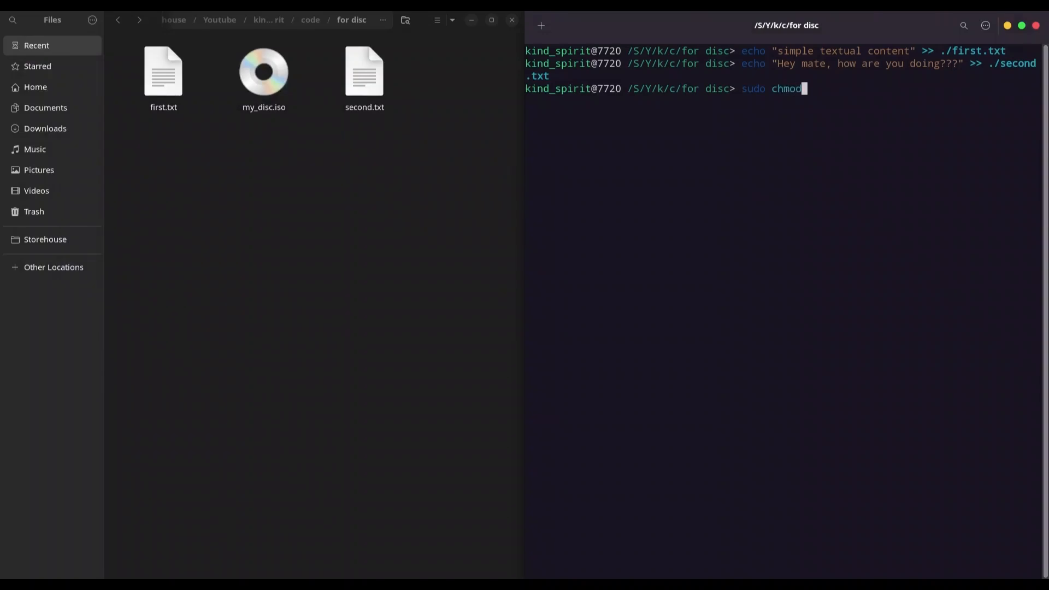
text(707 *)
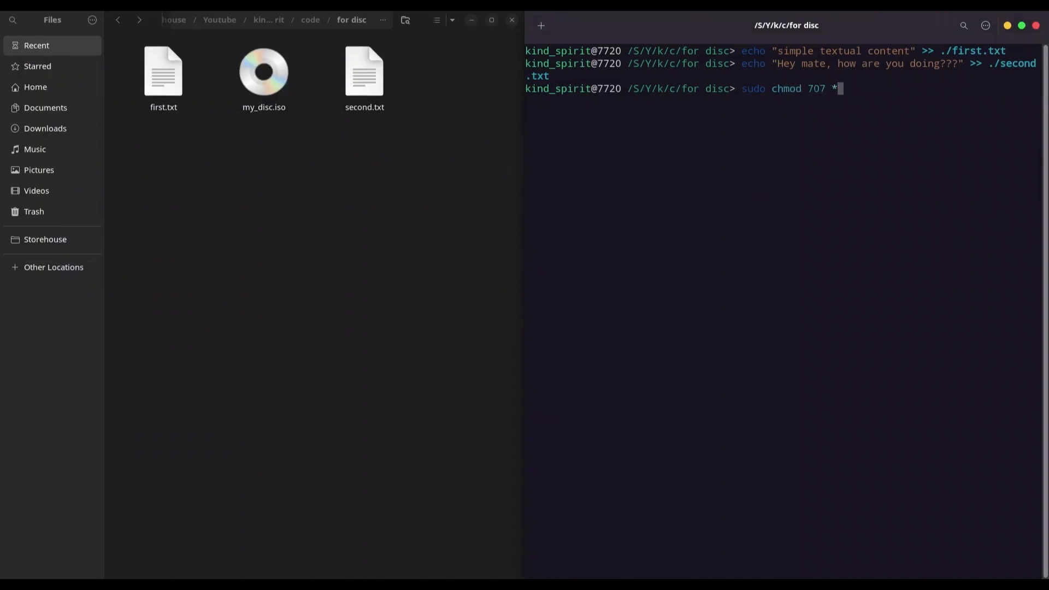
text(.iso)
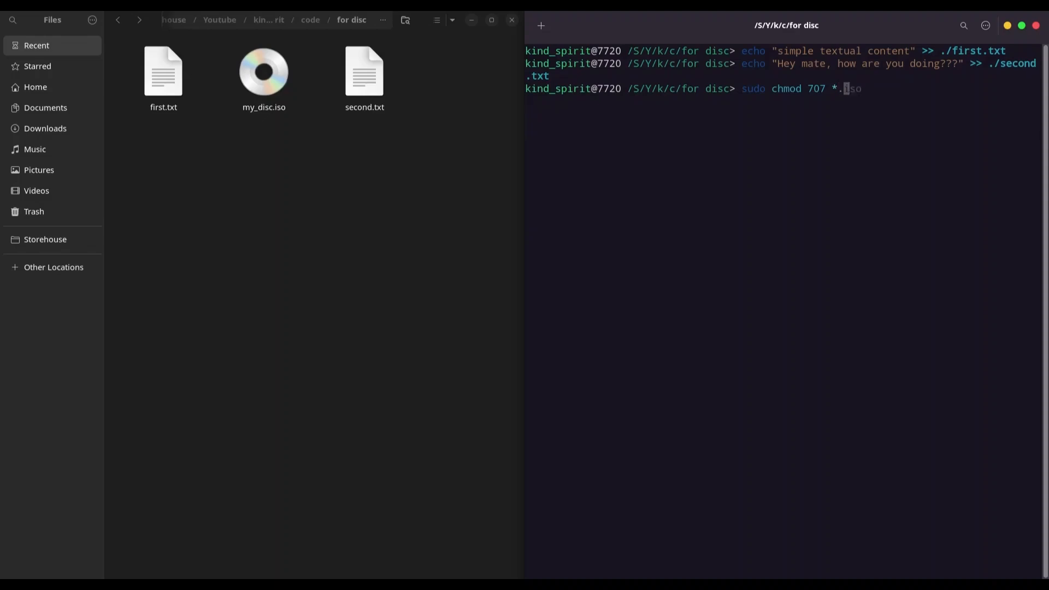
text(txt)
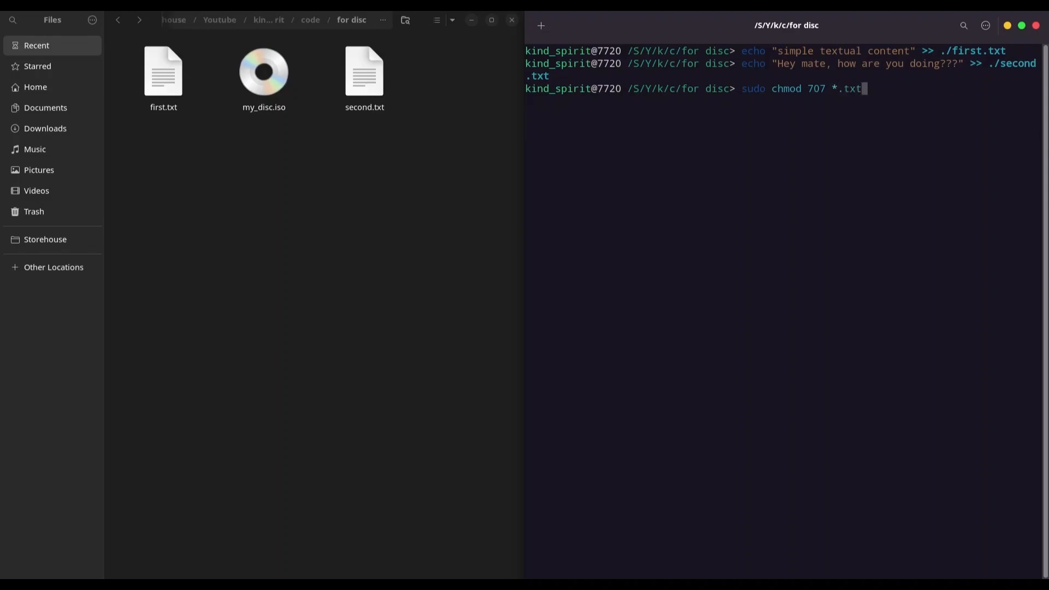
key(Return)
text(echo "0000" >> ./.tx)
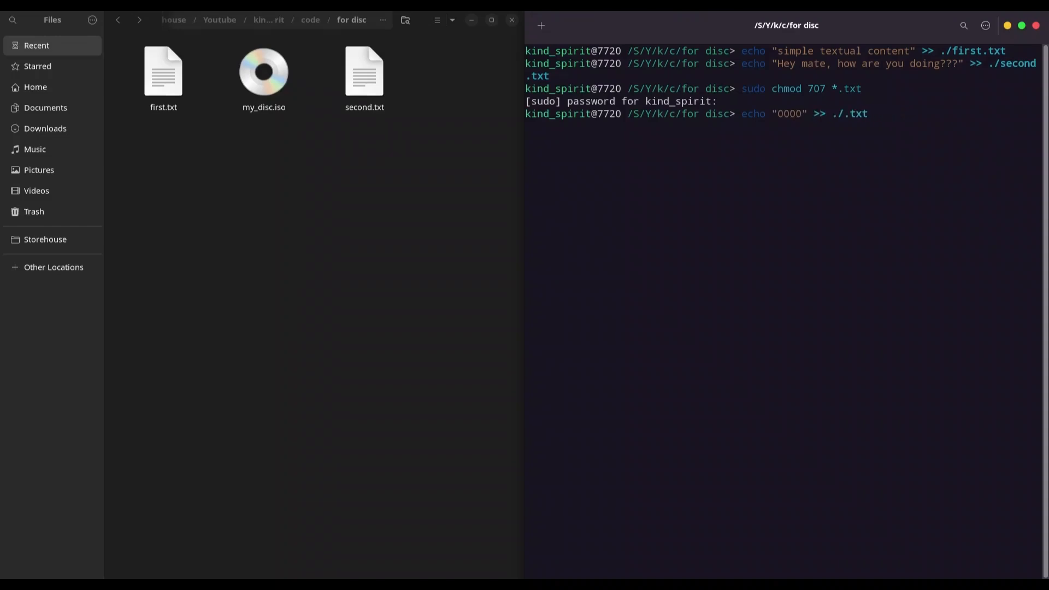
Create third.txt containing 0000 with an echo command.
text(third)
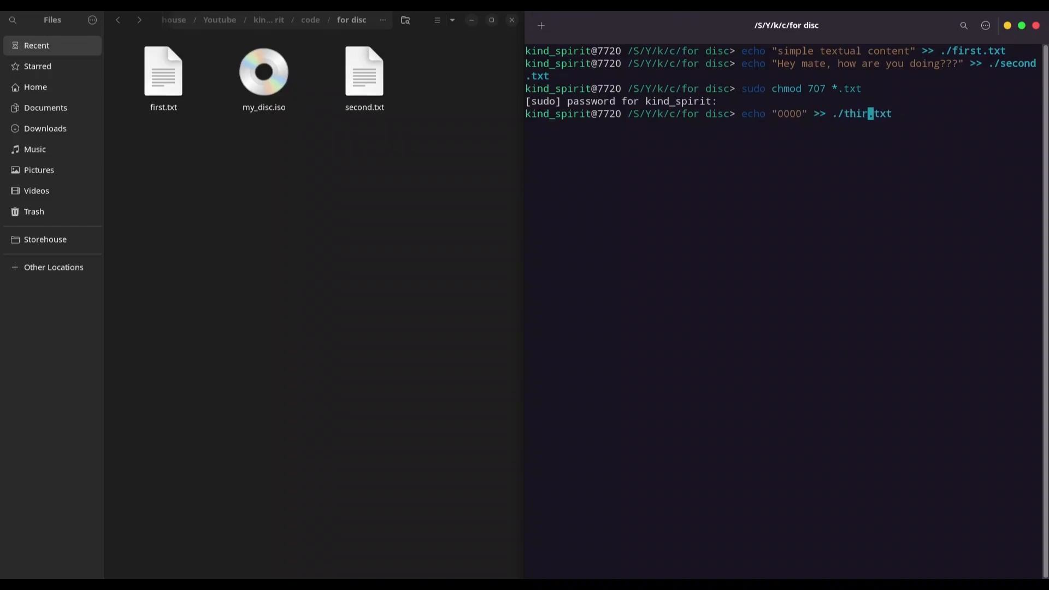
key(Return)
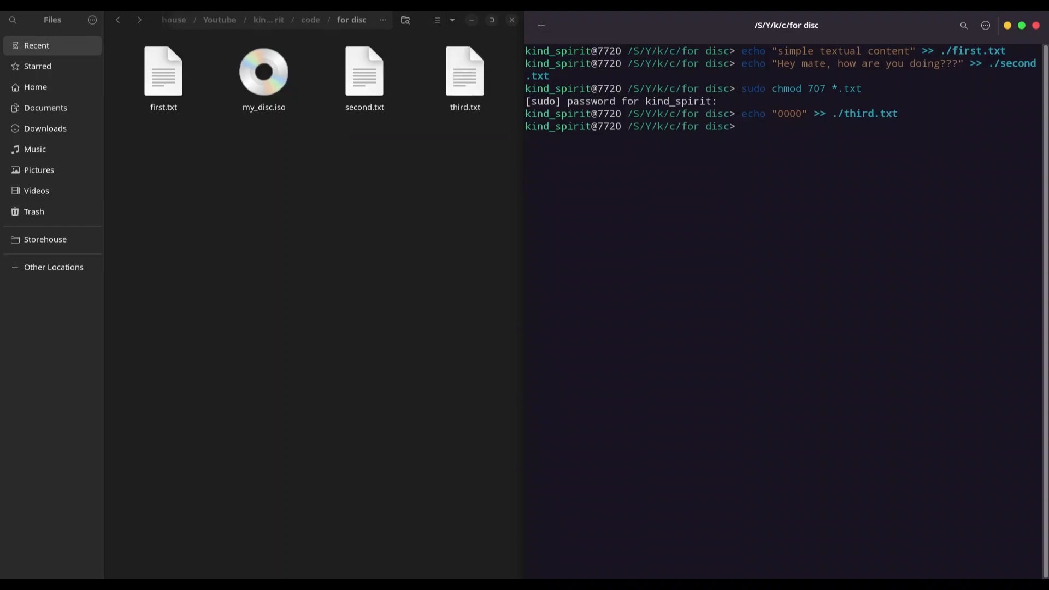
click(364, 74)
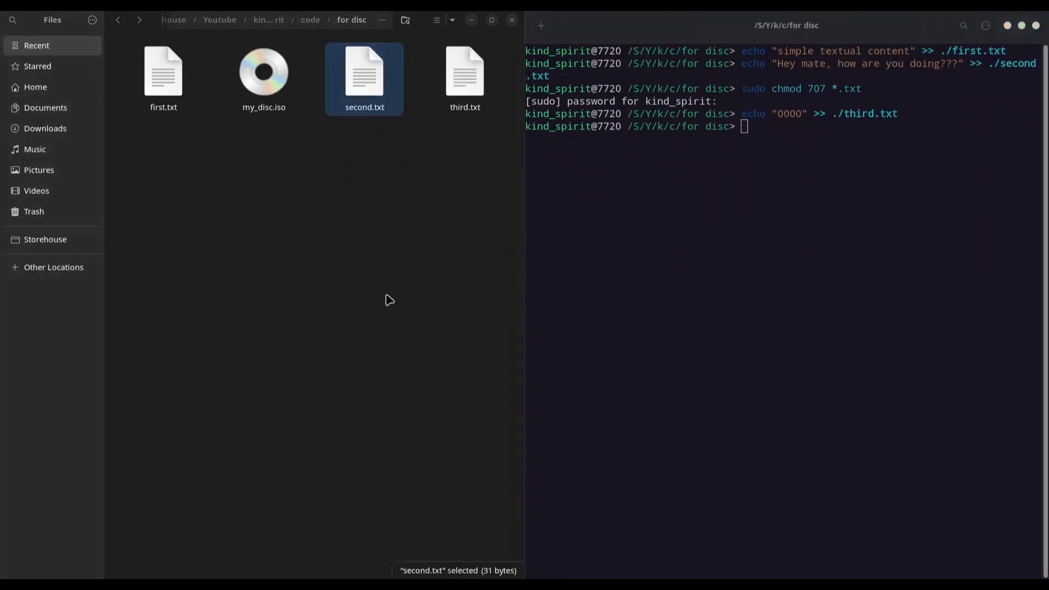
Launch Brasero to reach its new-project start screen.
double_click(364, 72)
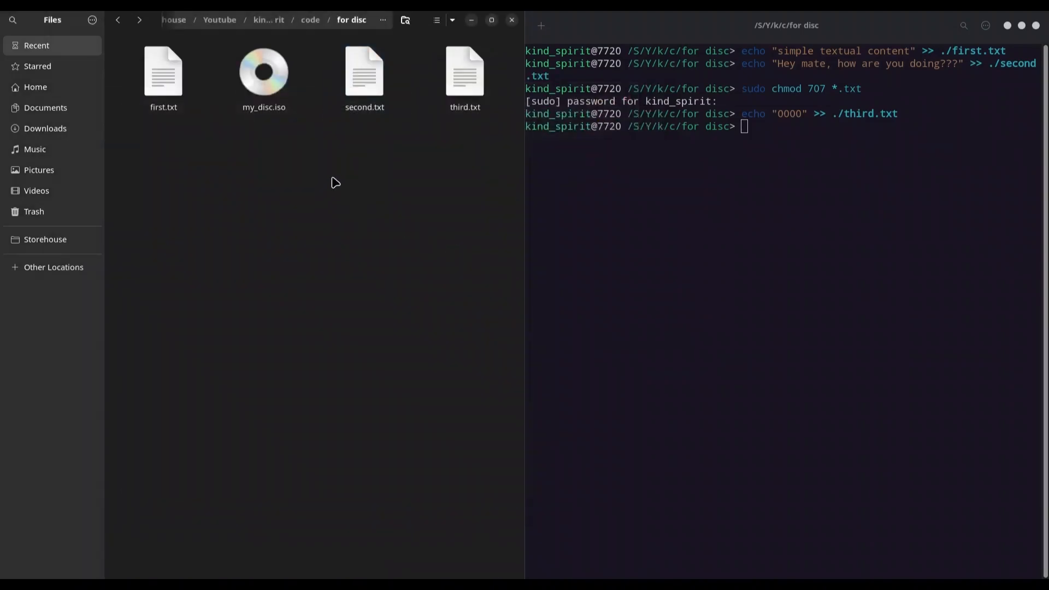
mouse_move(373, 212)
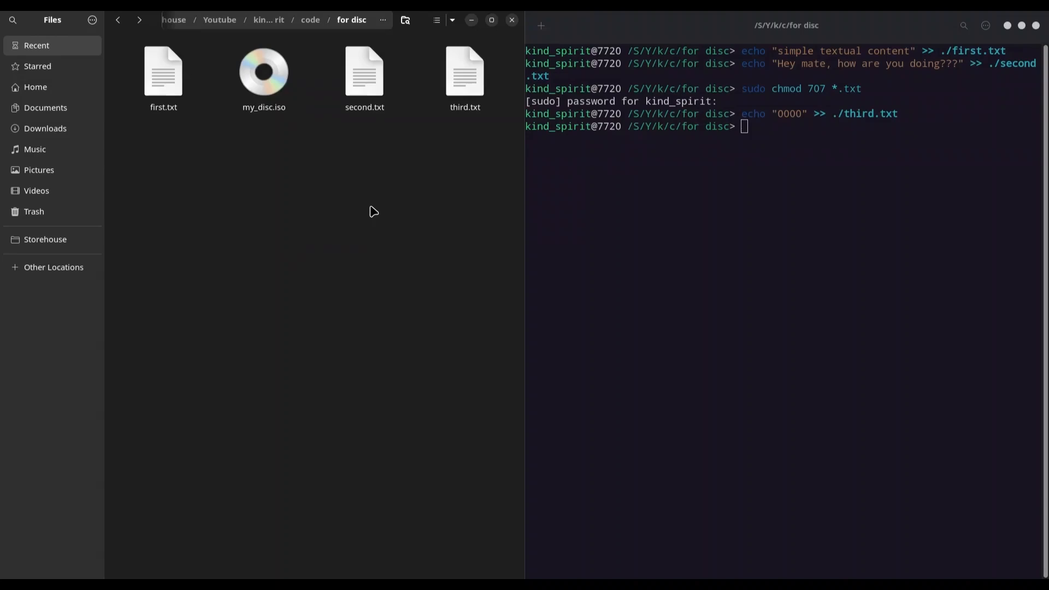
click(264, 72)
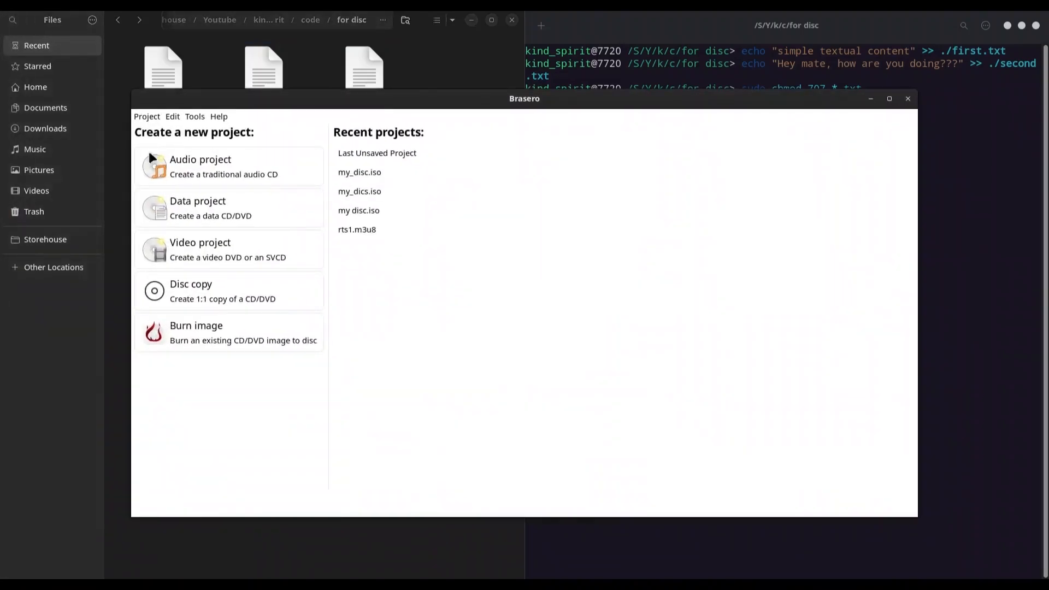
Build a new data disc labelled My Updated and save it as updated.iso.
click(146, 116)
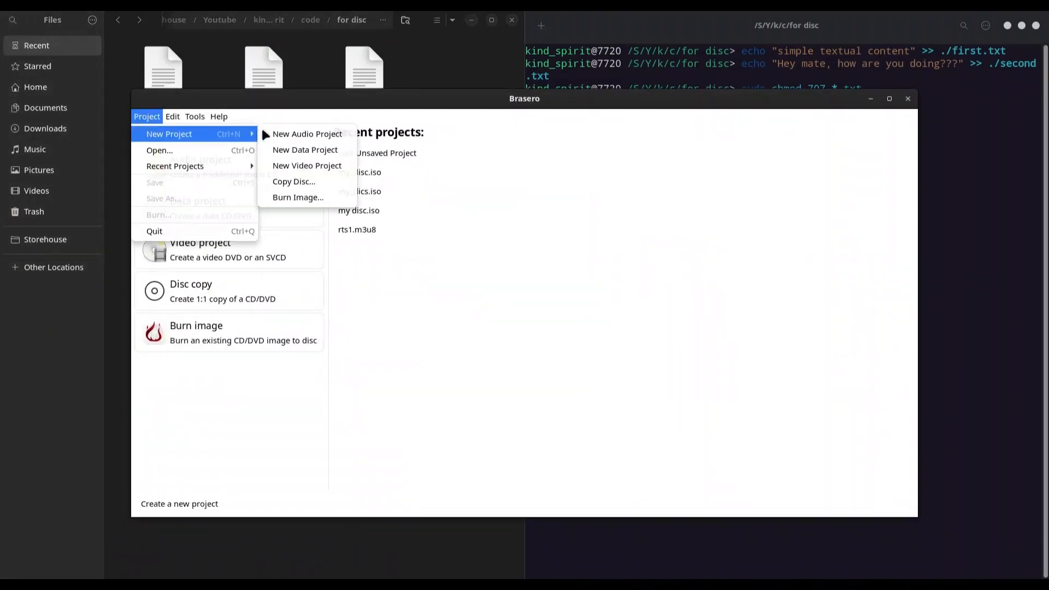
click(304, 149)
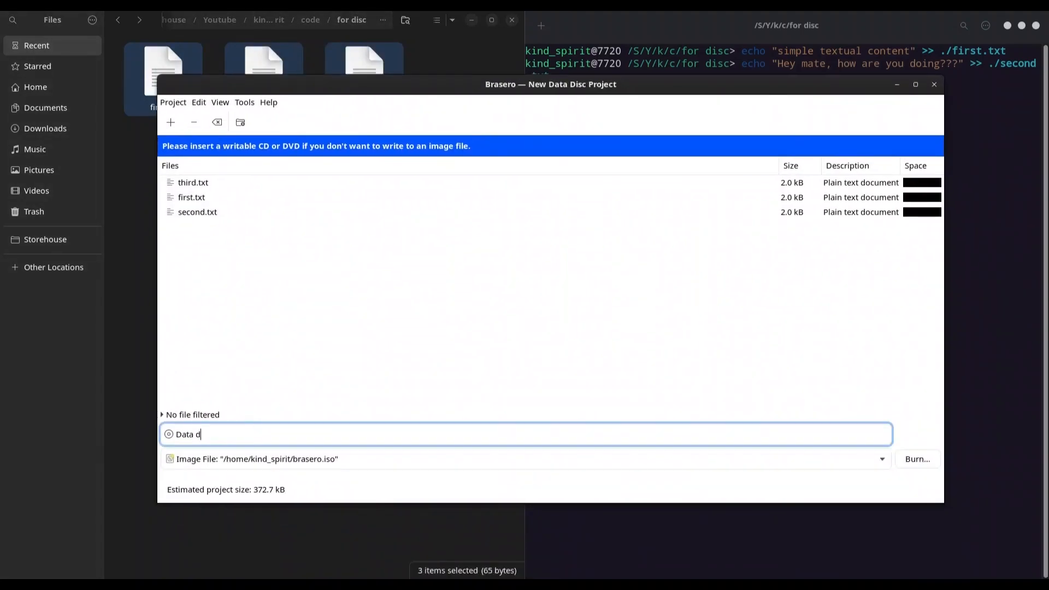
text(My Updated)
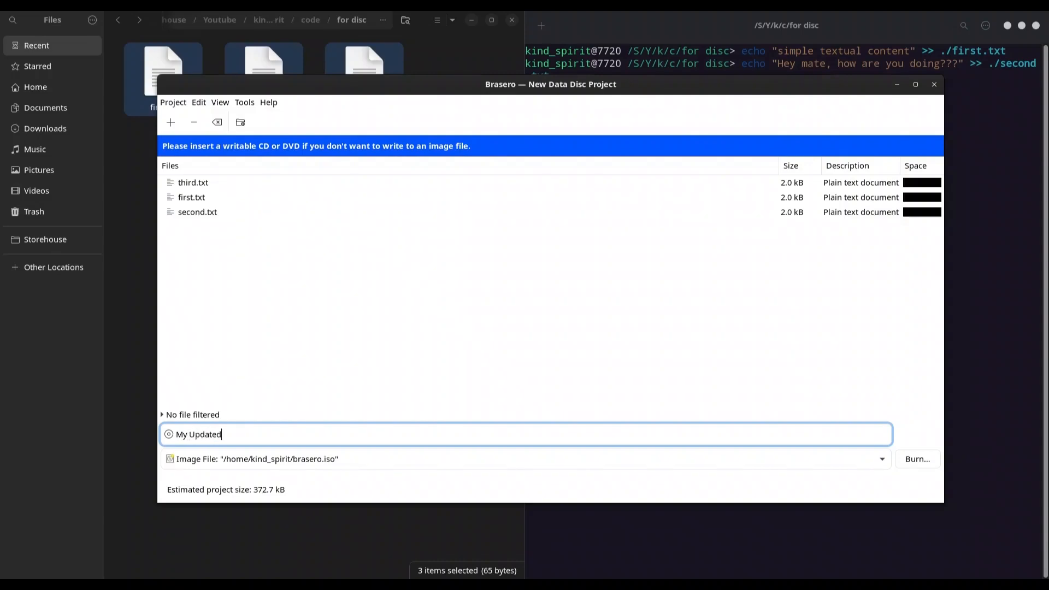
click(917, 459)
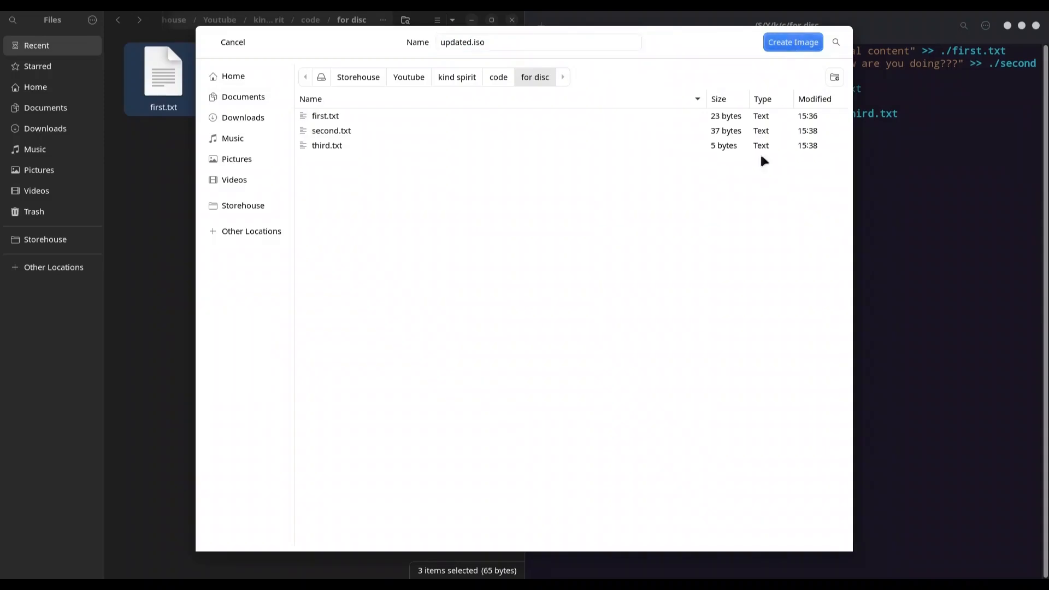
click(793, 42)
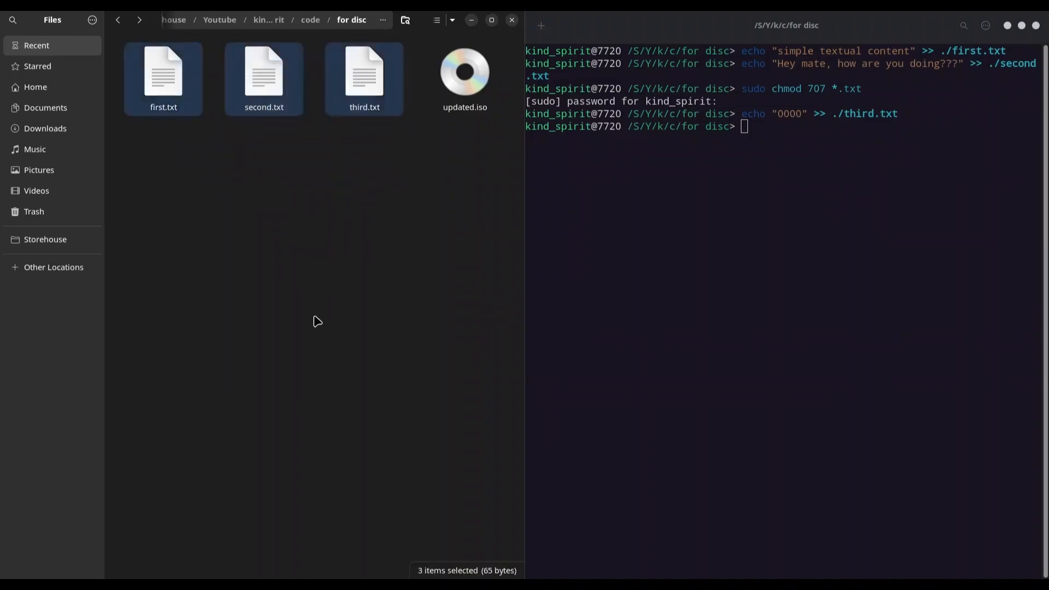
Trash the text files, mount updated.iso as My Updated Disc, and open third.txt.
key(Delete)
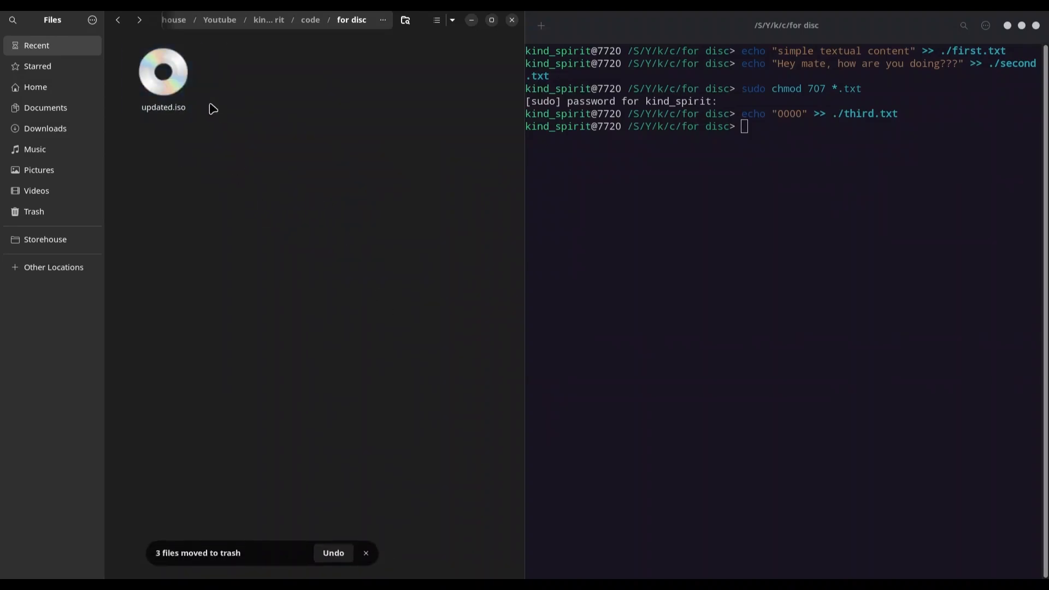
click(163, 72)
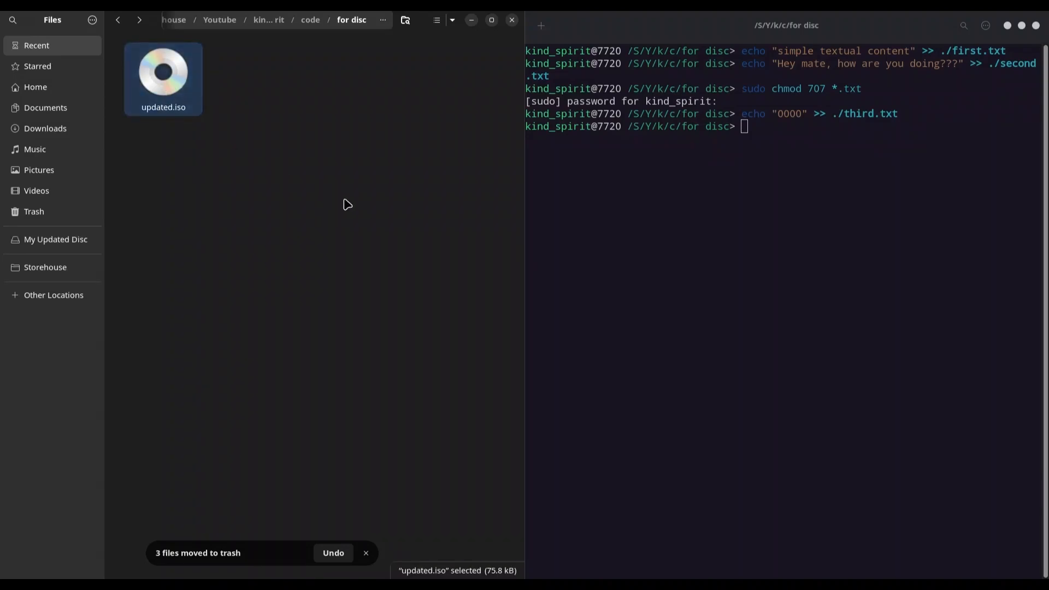
mouse_move(55, 238)
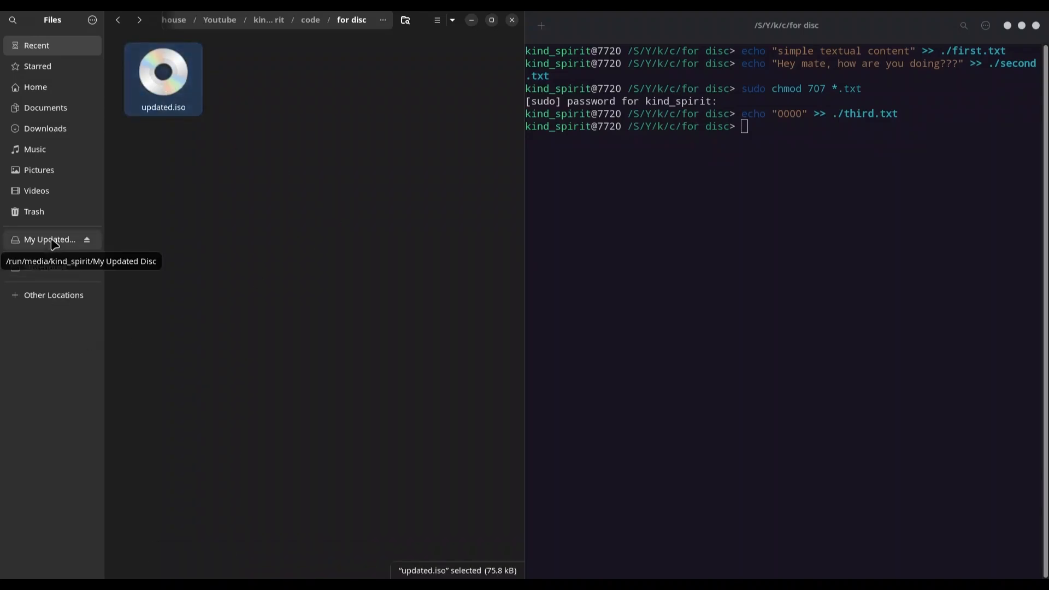
click(49, 239)
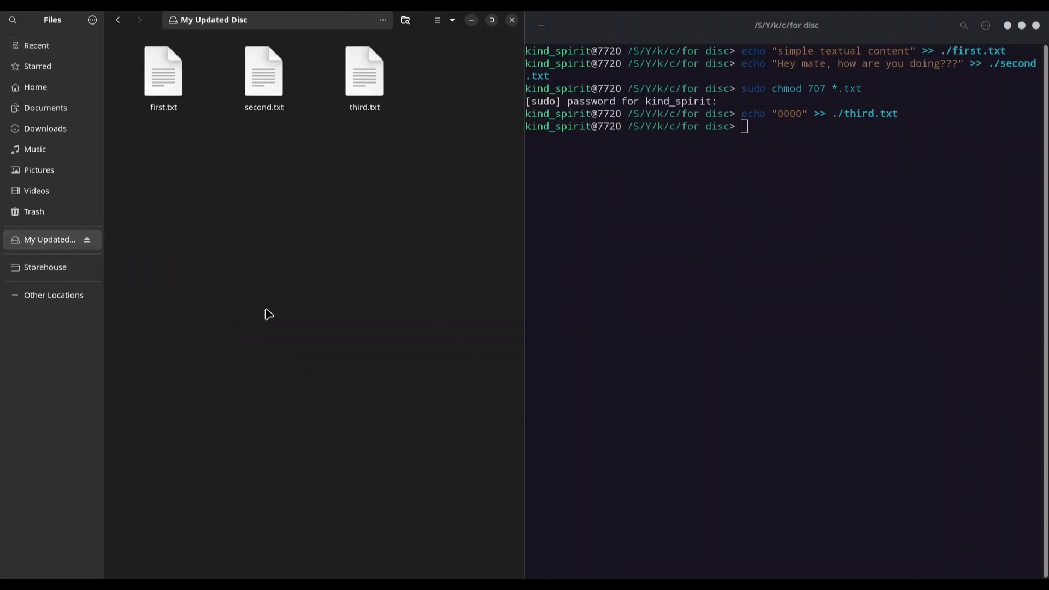
mouse_move(335, 242)
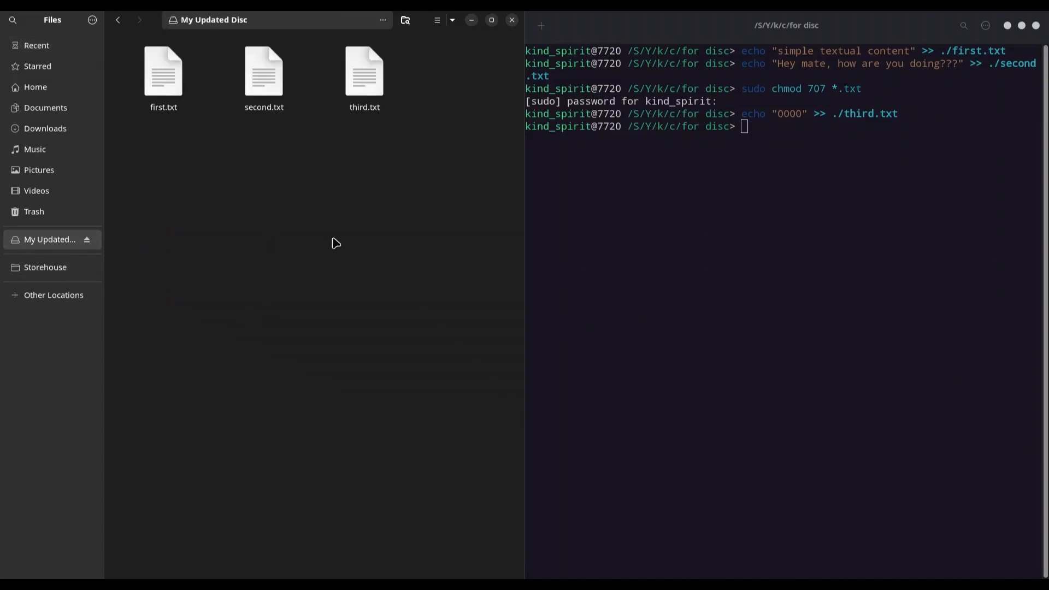
double_click(364, 71)
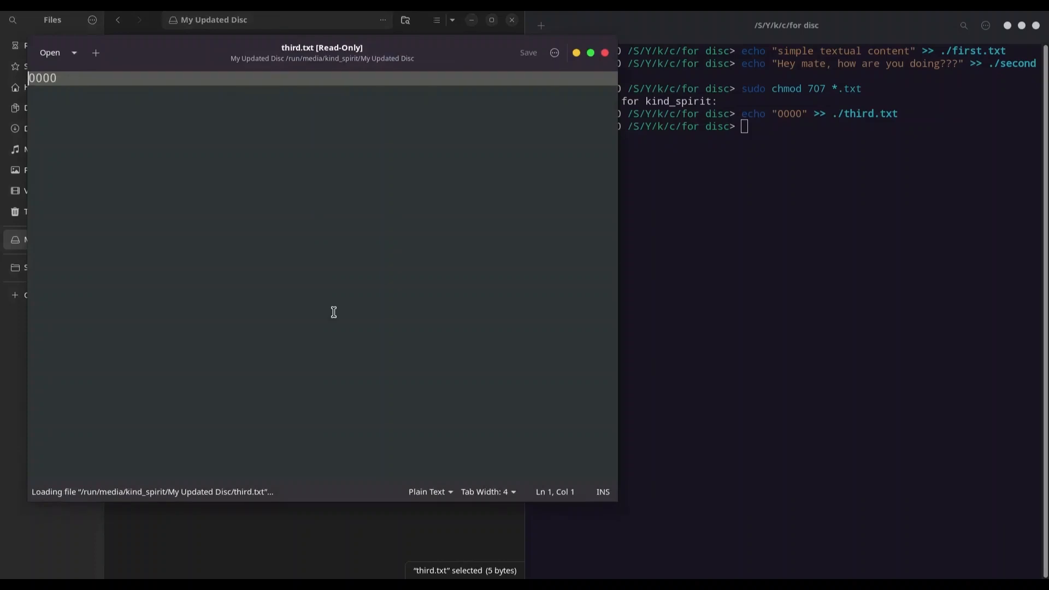